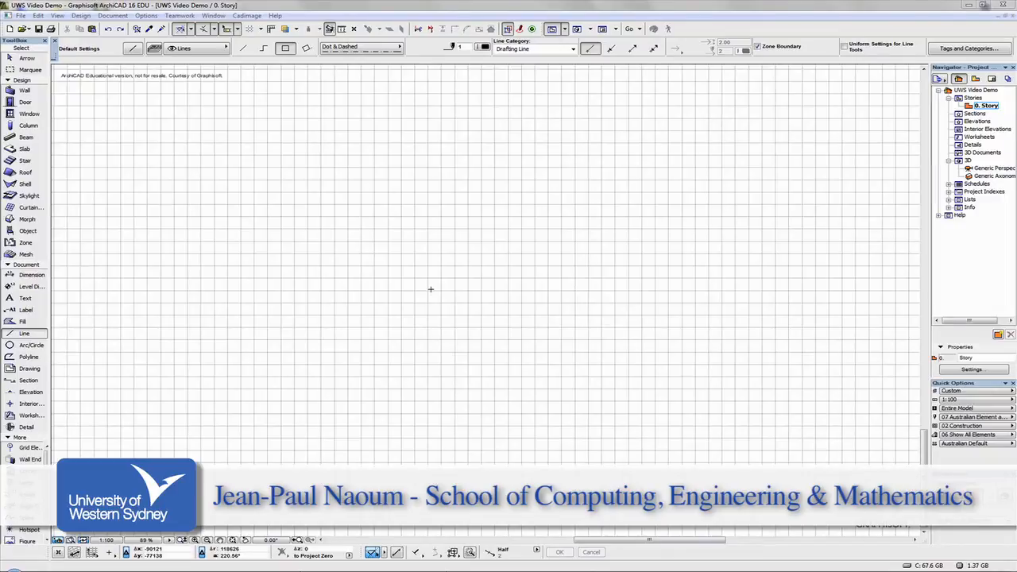
{"action": "mouse_move", "coordinate": [417, 297]}
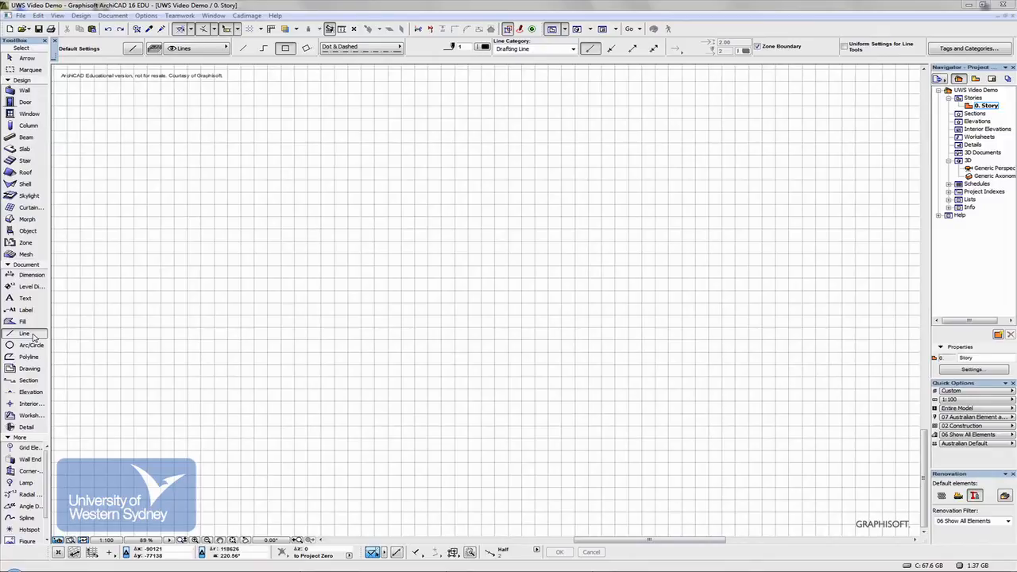
Inspect the Line tool default settings and close them unchanged
{"action": "double_click", "coordinate": [24, 333]}
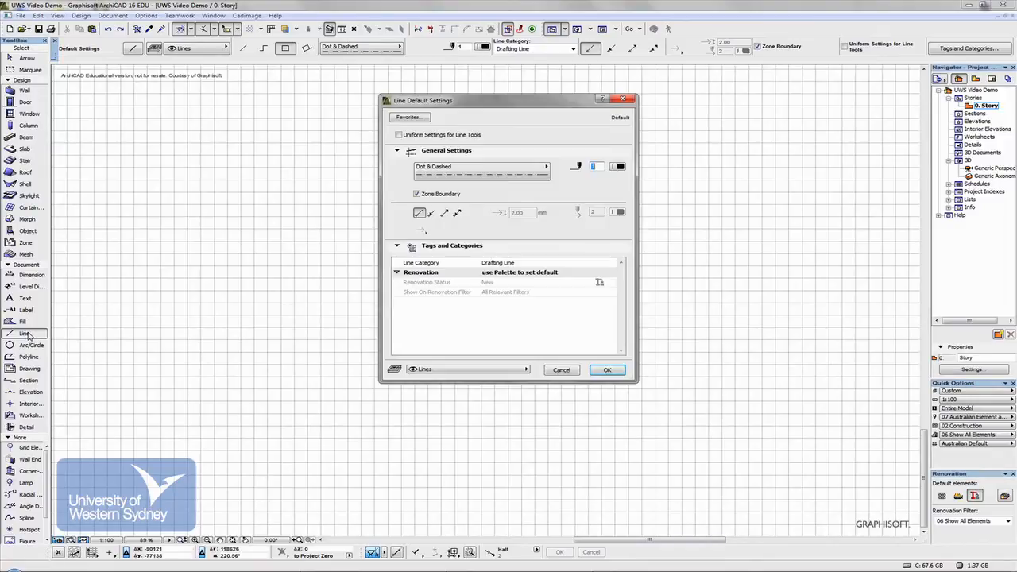
{"action": "left_click", "coordinate": [481, 174]}
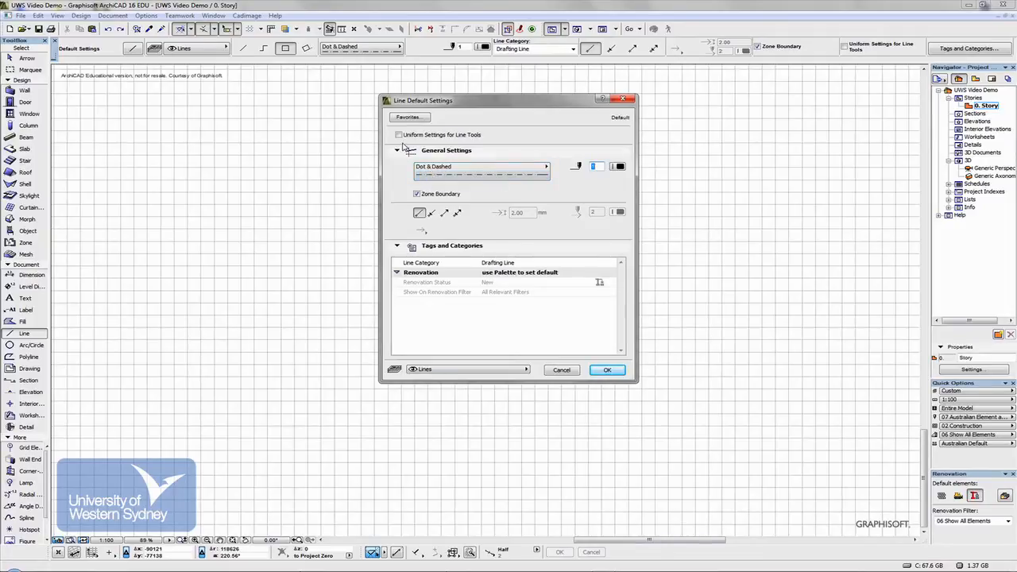
{"action": "mouse_move", "coordinate": [422, 244]}
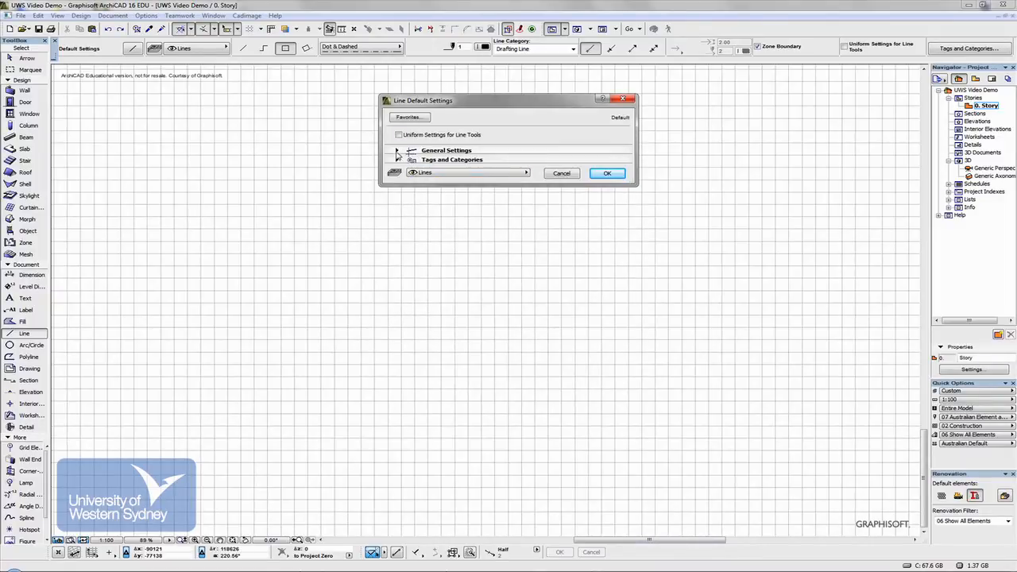
{"action": "left_click", "coordinate": [397, 151]}
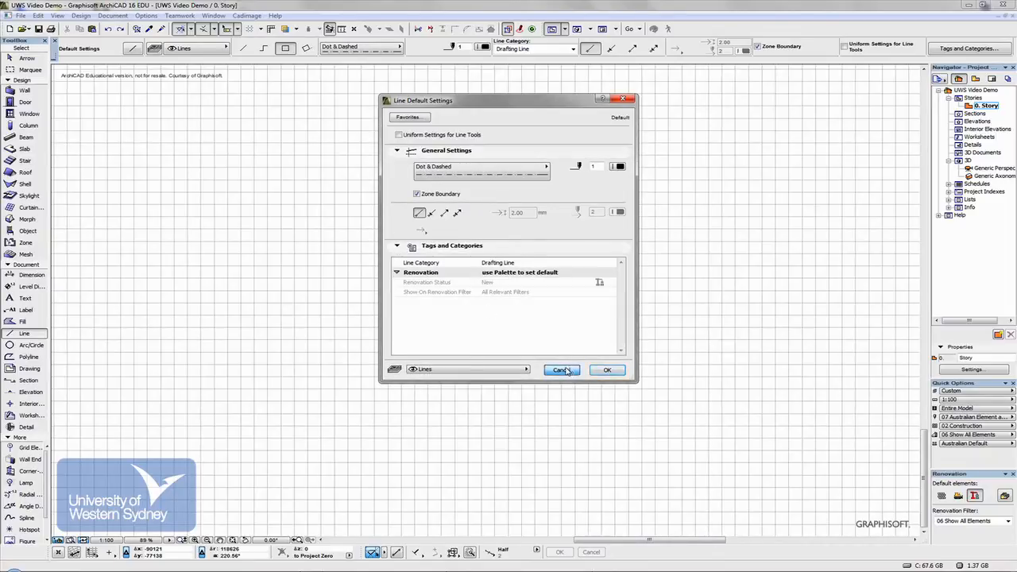
{"action": "left_click", "coordinate": [561, 369]}
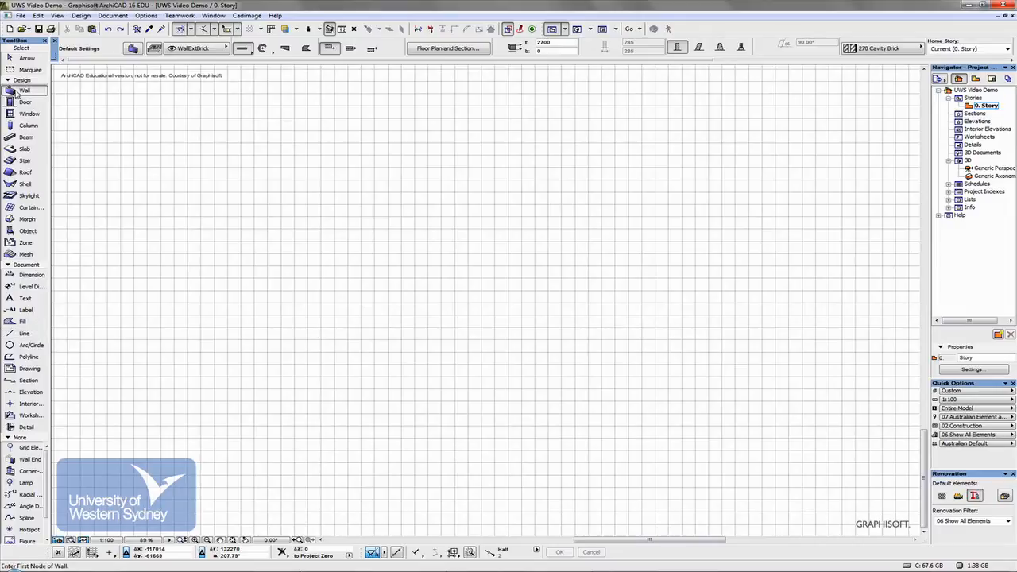
Review the Wall default settings sections, then close without changes
{"action": "double_click", "coordinate": [25, 90]}
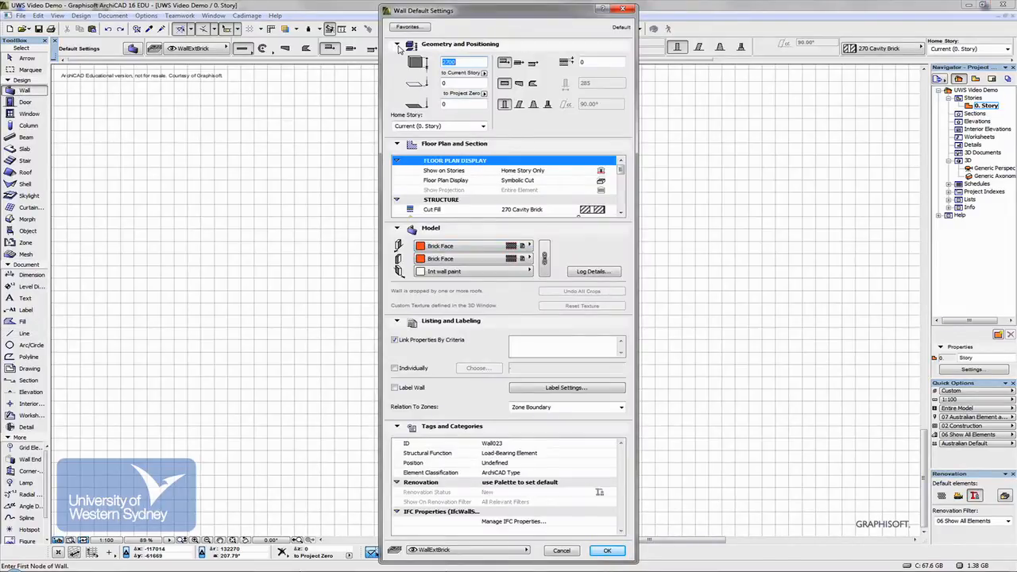
{"action": "left_click", "coordinate": [396, 43]}
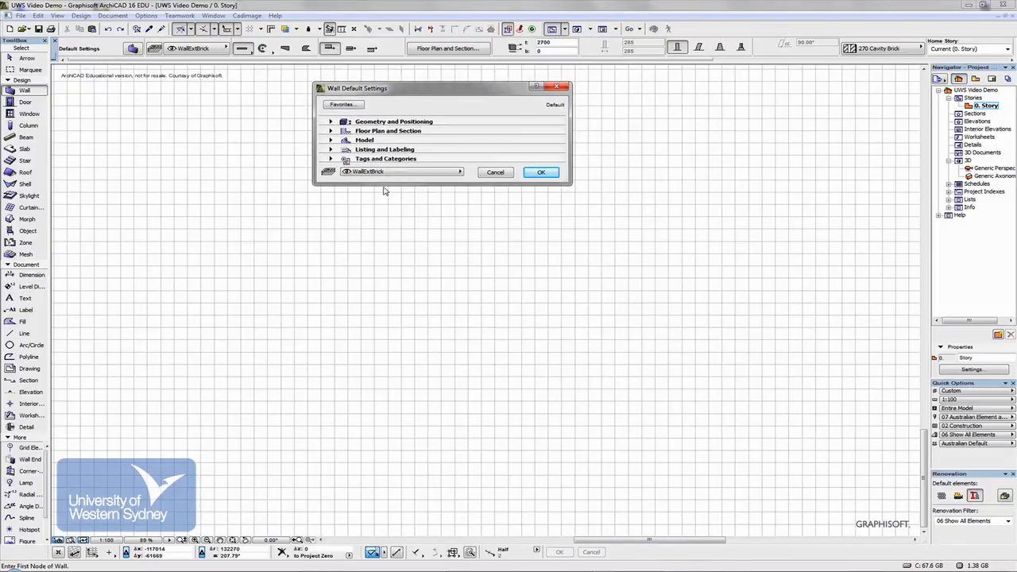
{"action": "left_click", "coordinate": [330, 121]}
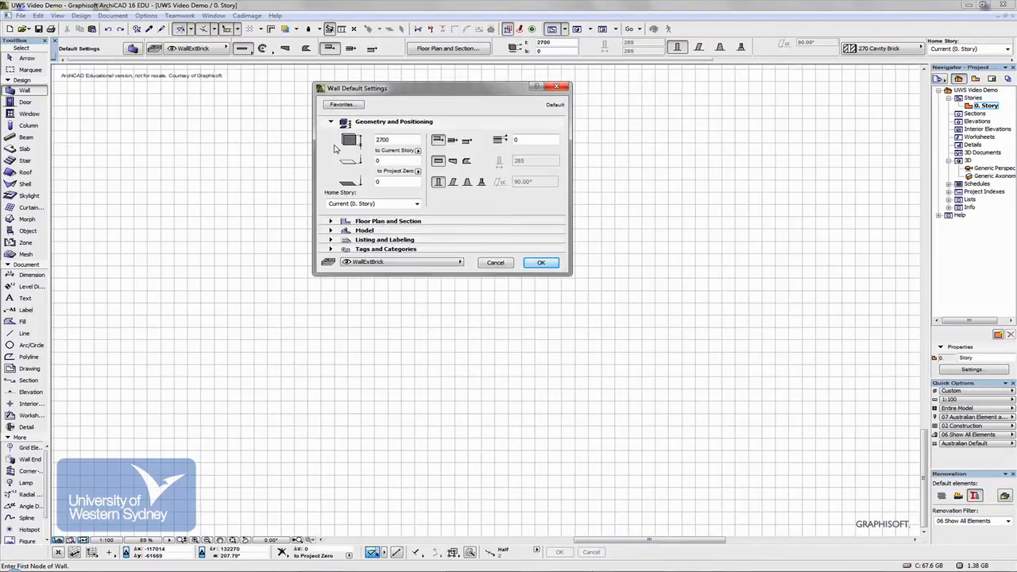
{"action": "left_click", "coordinate": [330, 221]}
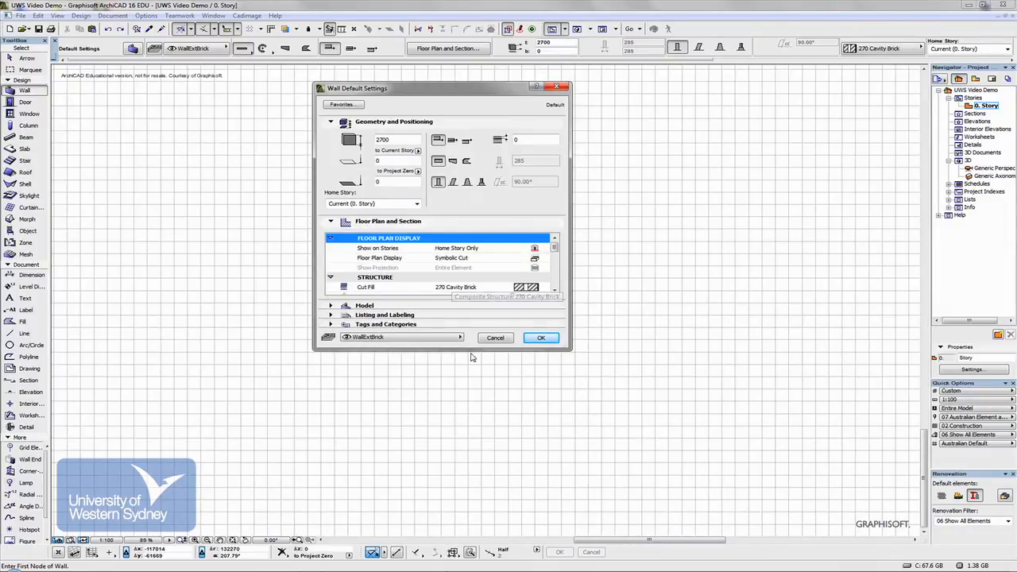
{"action": "left_click", "coordinate": [540, 337]}
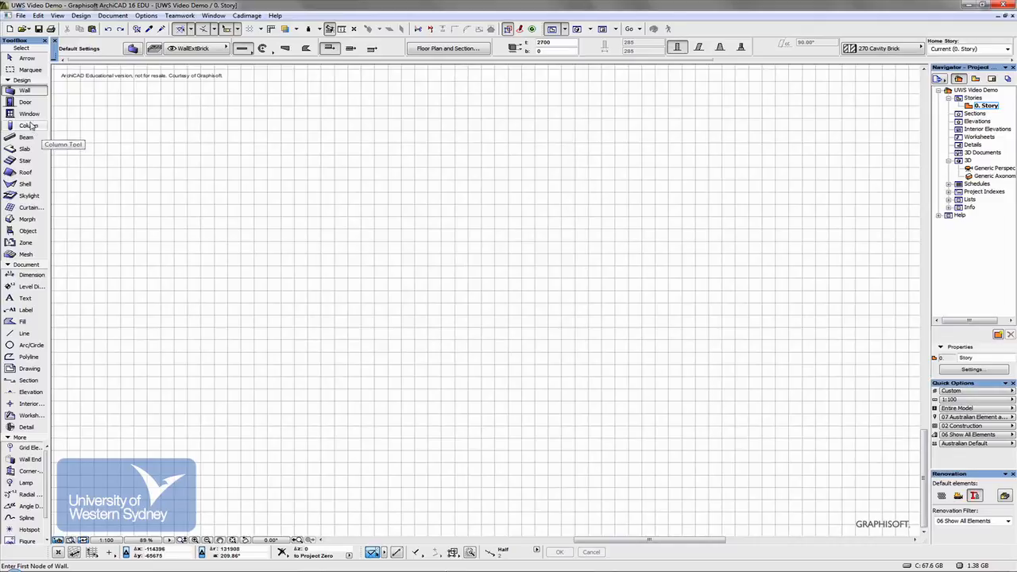
Switch to the Slab tool, review its default settings, and close unchanged
{"action": "left_click", "coordinate": [25, 149]}
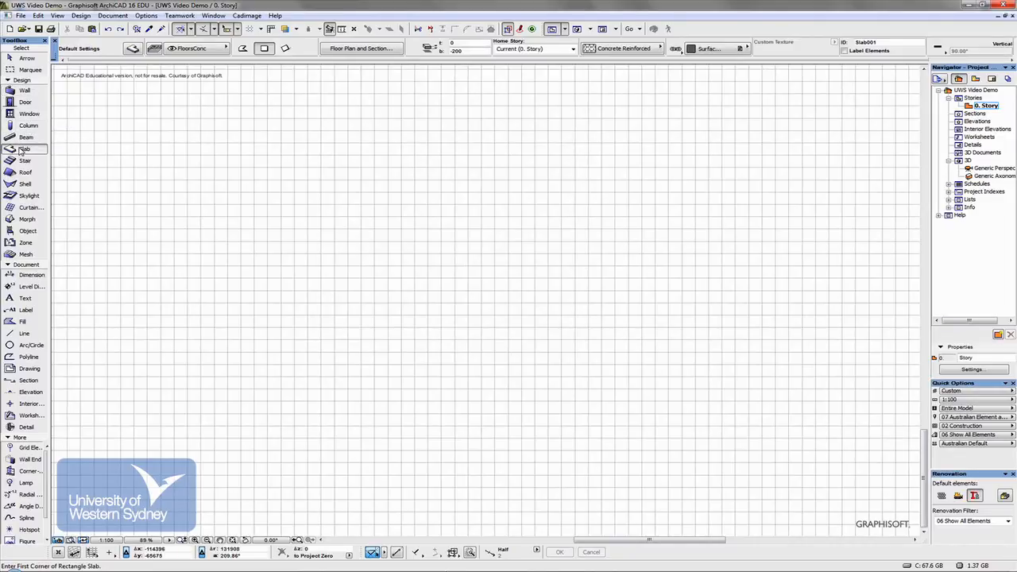
{"action": "double_click", "coordinate": [24, 149]}
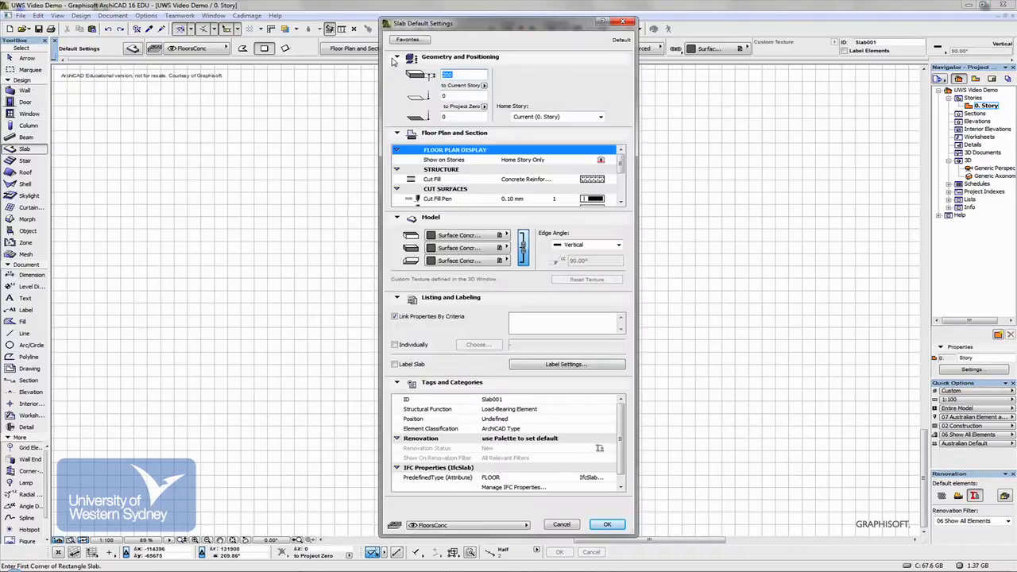
{"action": "left_click", "coordinate": [396, 66]}
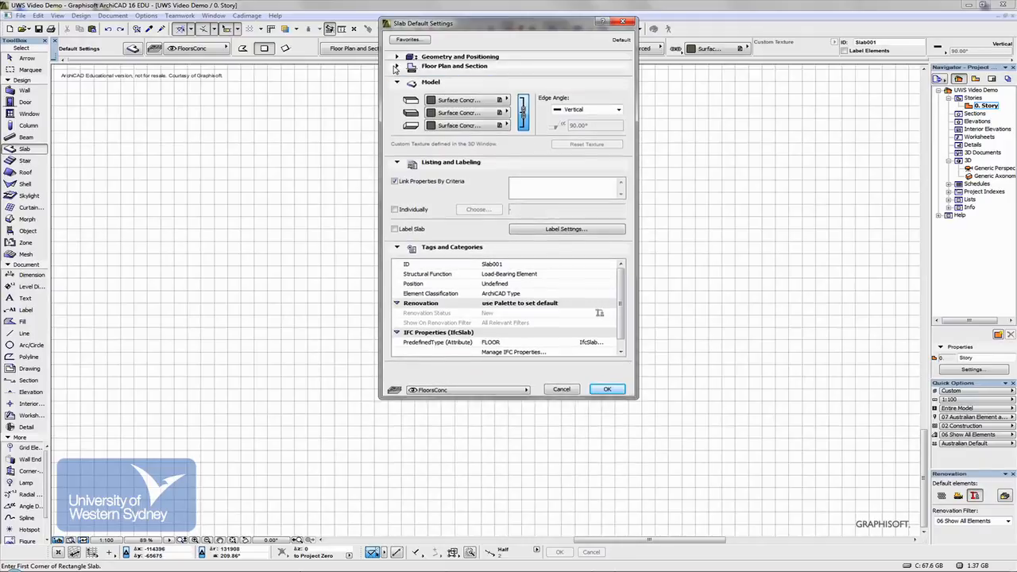
{"action": "left_click", "coordinate": [396, 82]}
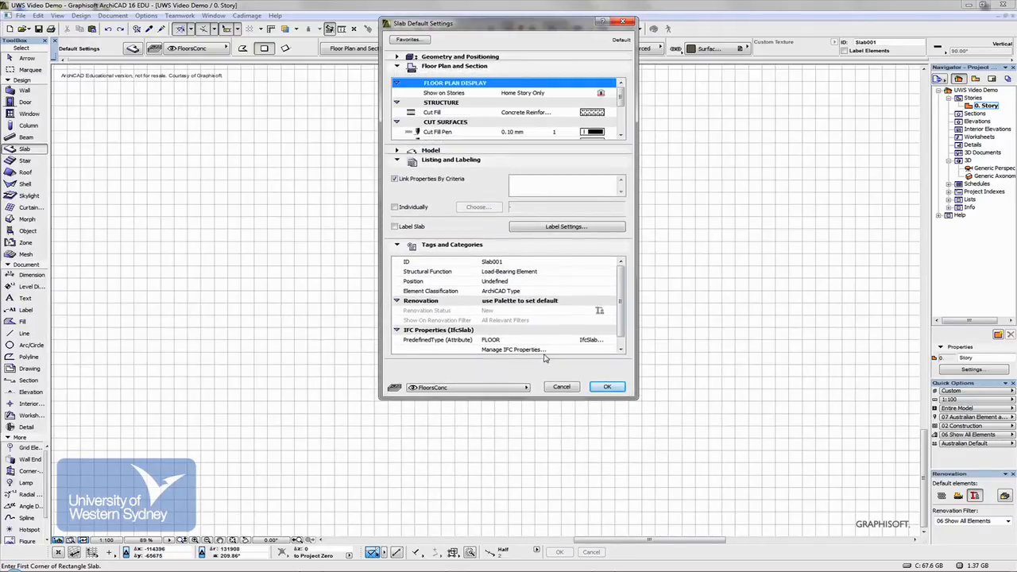
{"action": "left_click", "coordinate": [607, 387]}
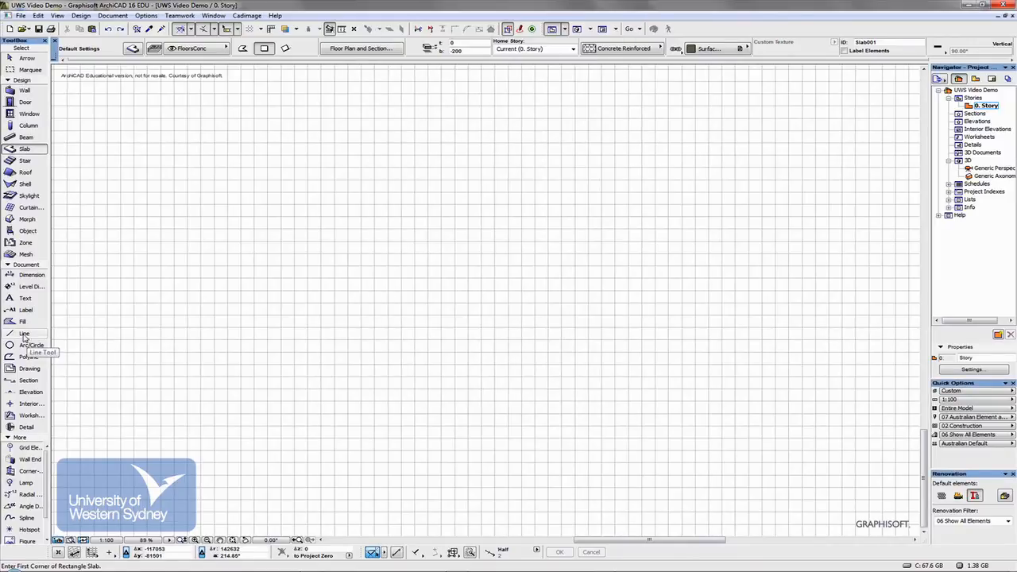
Set new lines to the Boundary line type with pen 1 and show the layer choices
{"action": "double_click", "coordinate": [24, 334]}
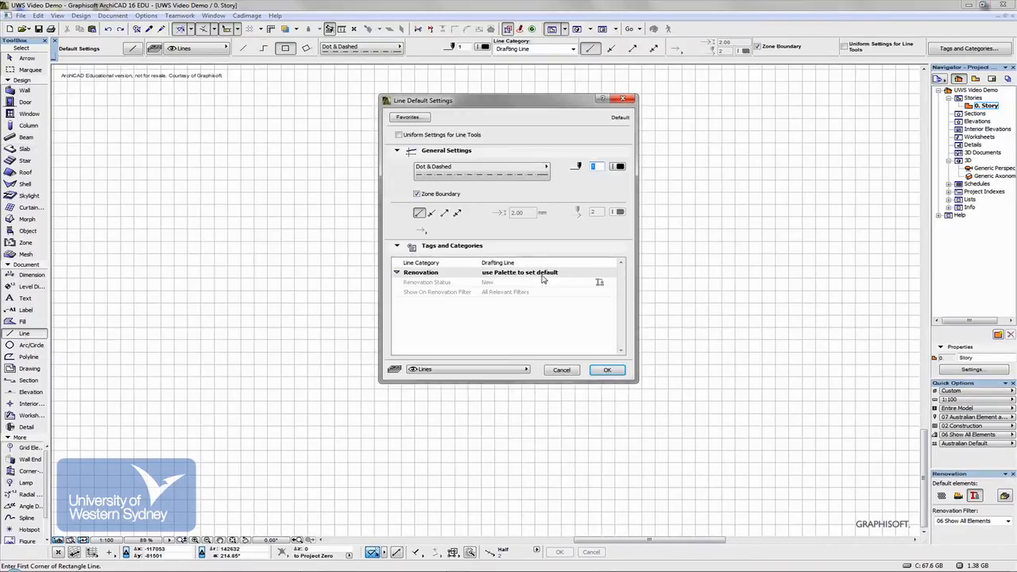
{"action": "left_click", "coordinate": [481, 167]}
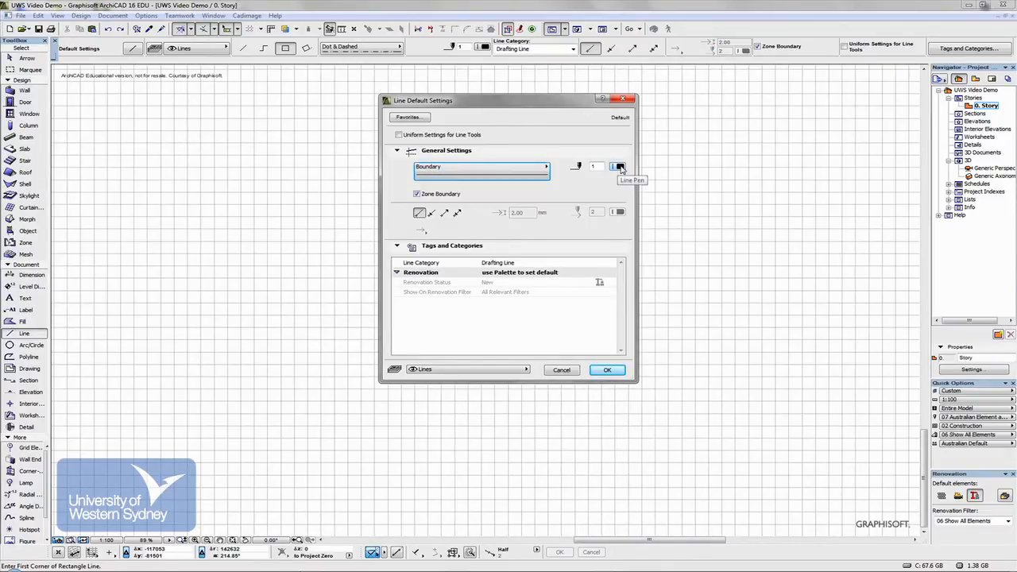
{"action": "left_click", "coordinate": [618, 166]}
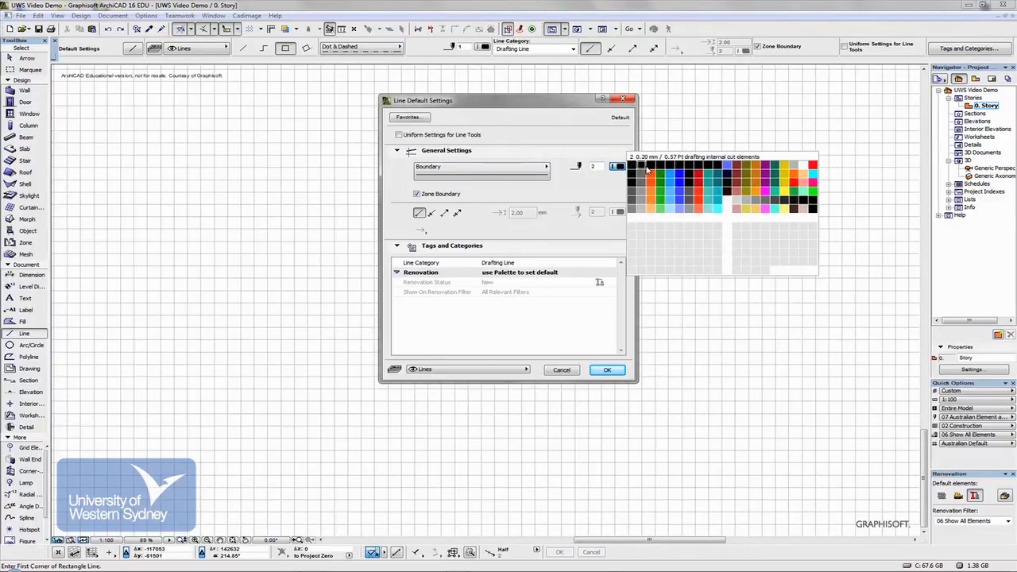
{"action": "left_click", "coordinate": [634, 166]}
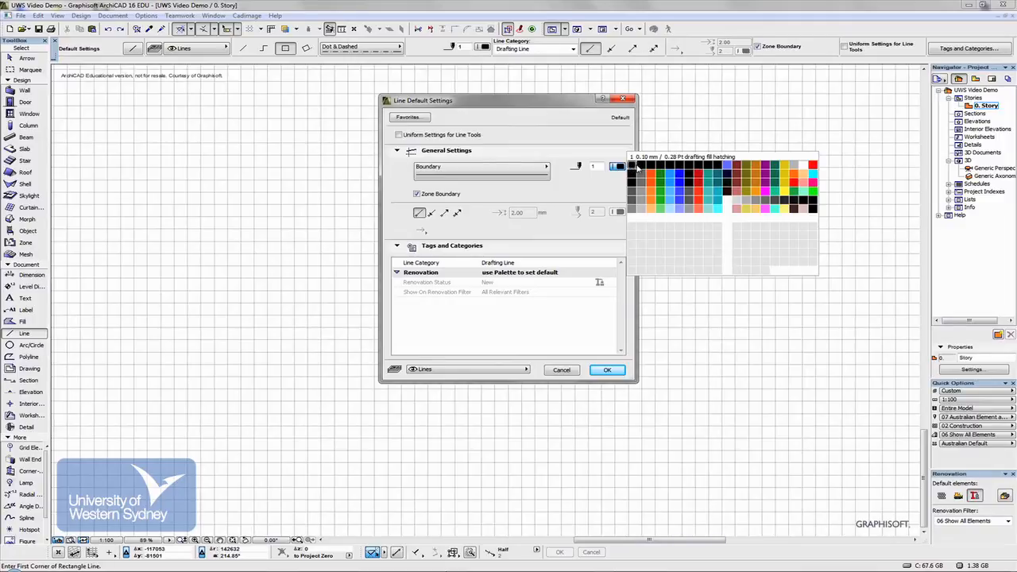
{"action": "left_click", "coordinate": [635, 165]}
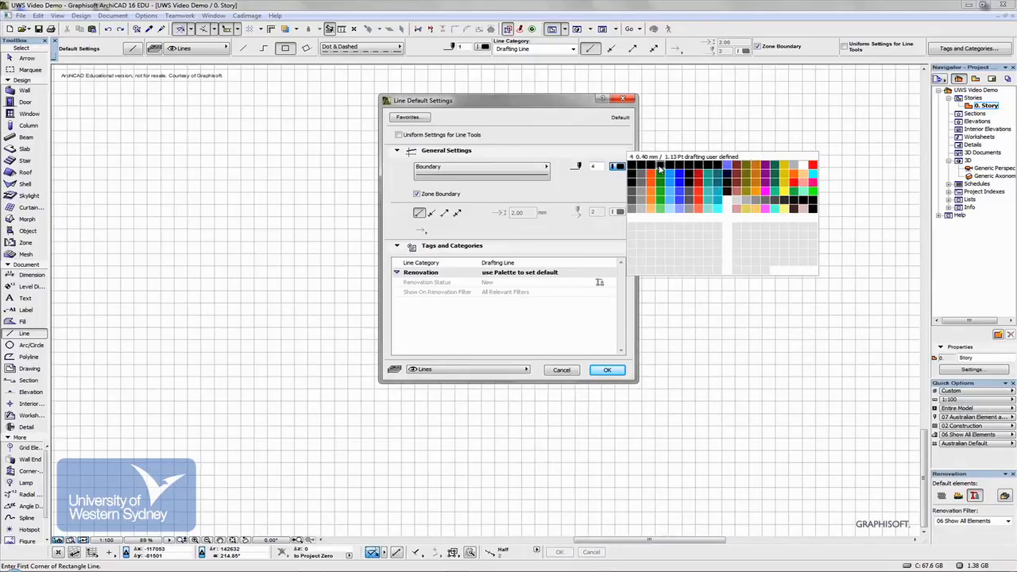
{"action": "left_click", "coordinate": [708, 167]}
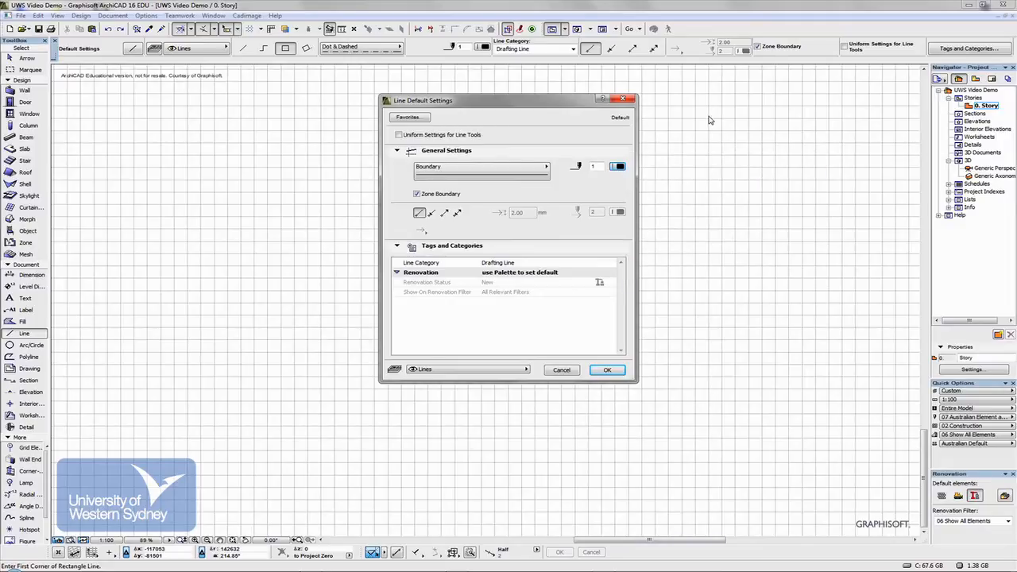
{"action": "left_click", "coordinate": [468, 369]}
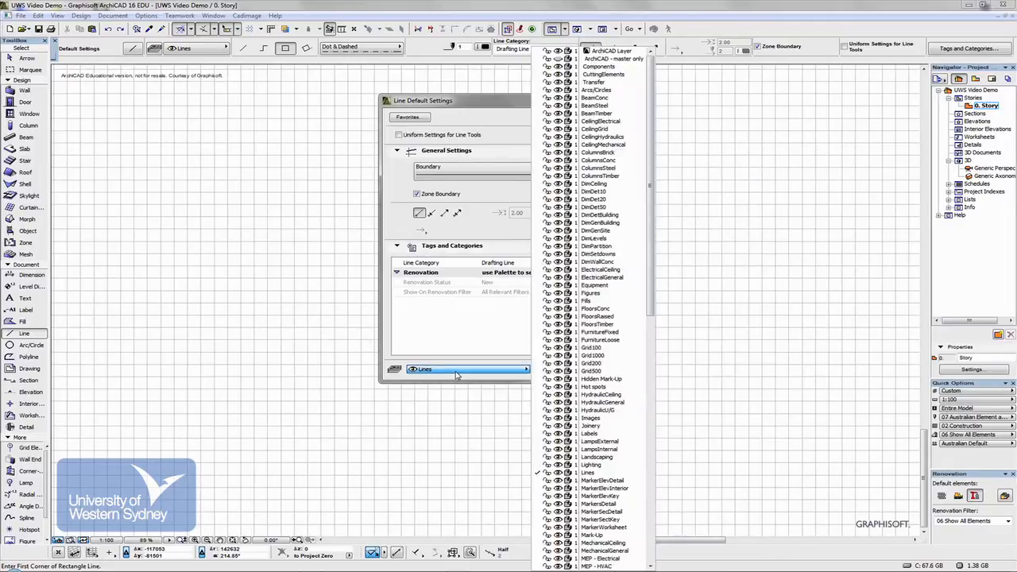
Browse the layer list, keeping Lines as the layer with the Boundary line type
{"action": "left_click", "coordinate": [591, 364]}
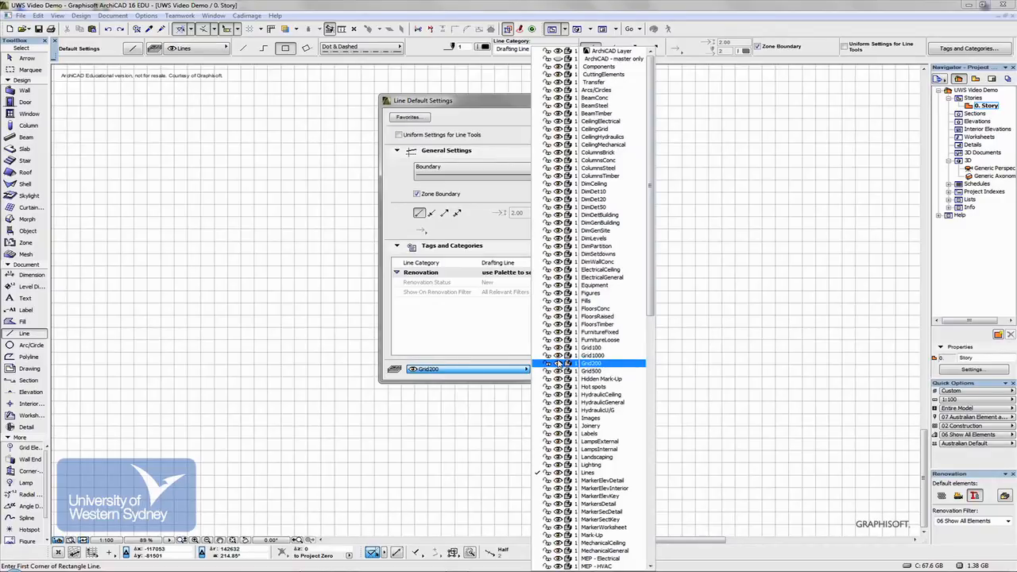
{"action": "left_click", "coordinate": [592, 355]}
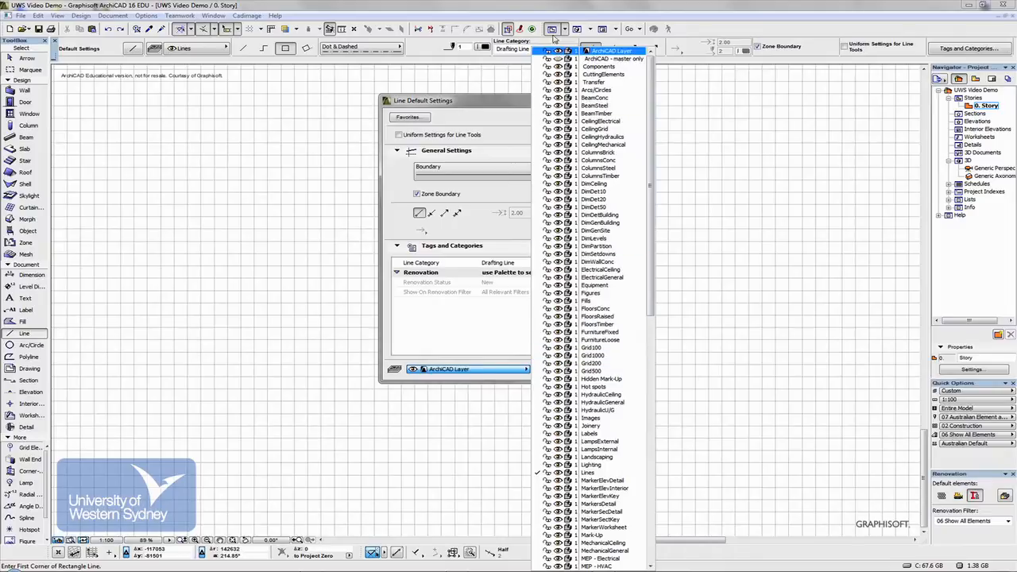
{"action": "left_click", "coordinate": [594, 184]}
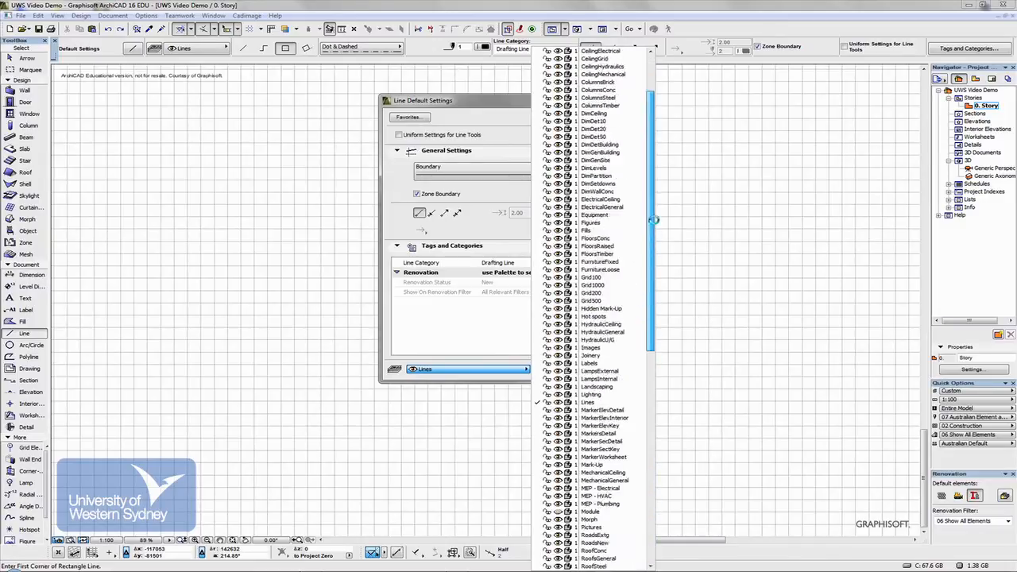
{"action": "scroll", "scroll_direction": "down", "scroll_amount": 3}
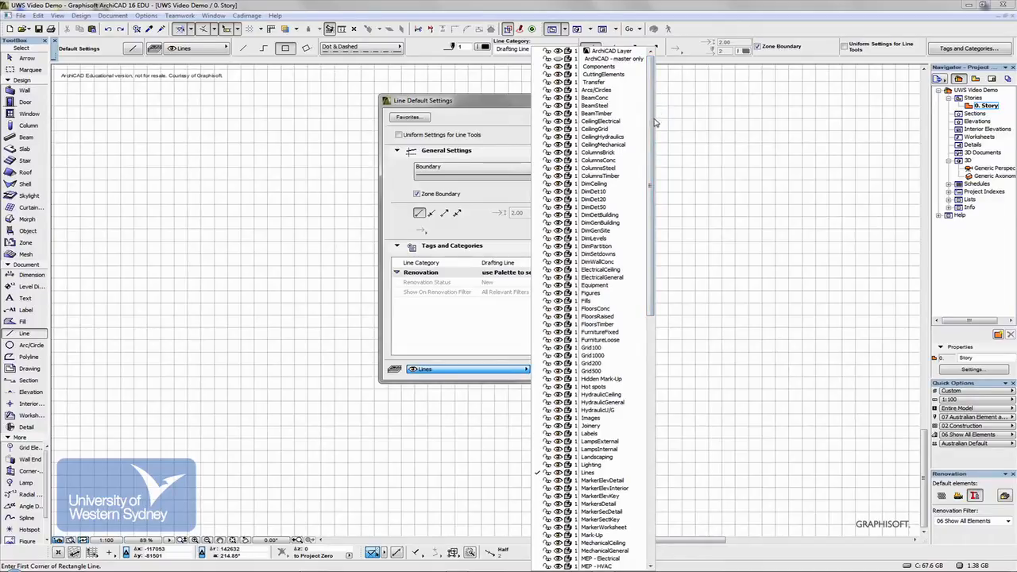
{"action": "left_click", "coordinate": [588, 473]}
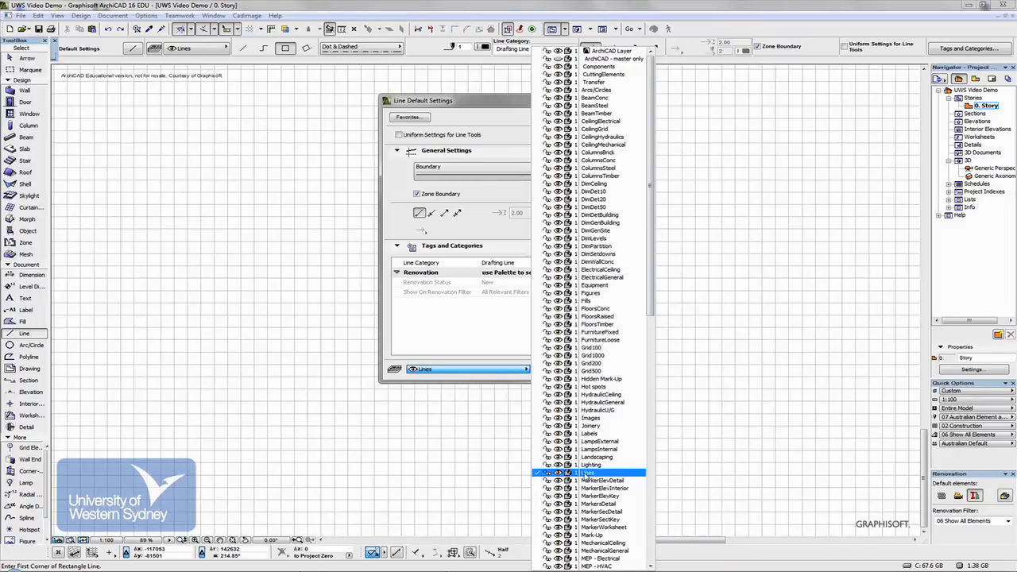
{"action": "left_click", "coordinate": [589, 473]}
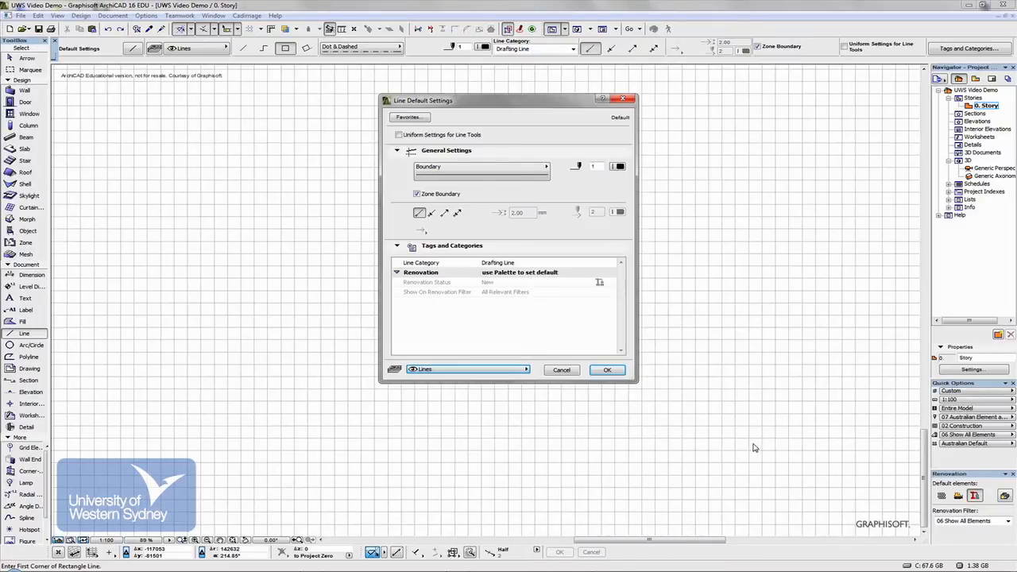
Apply the Boundary line settings, draw a slanted straight line, and begin a zigzag
{"action": "left_click", "coordinate": [607, 369]}
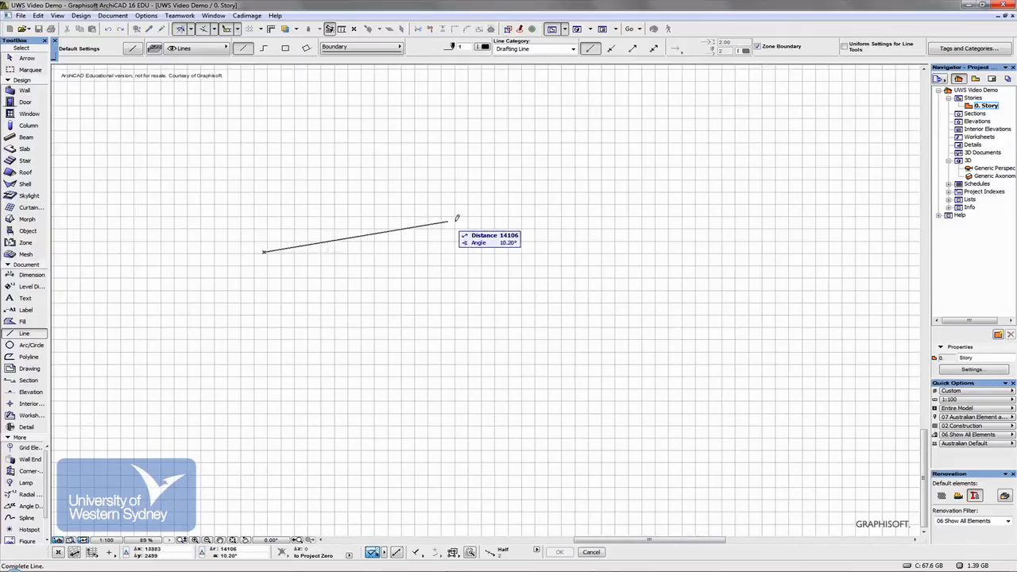
{"action": "left_click", "coordinate": [459, 222]}
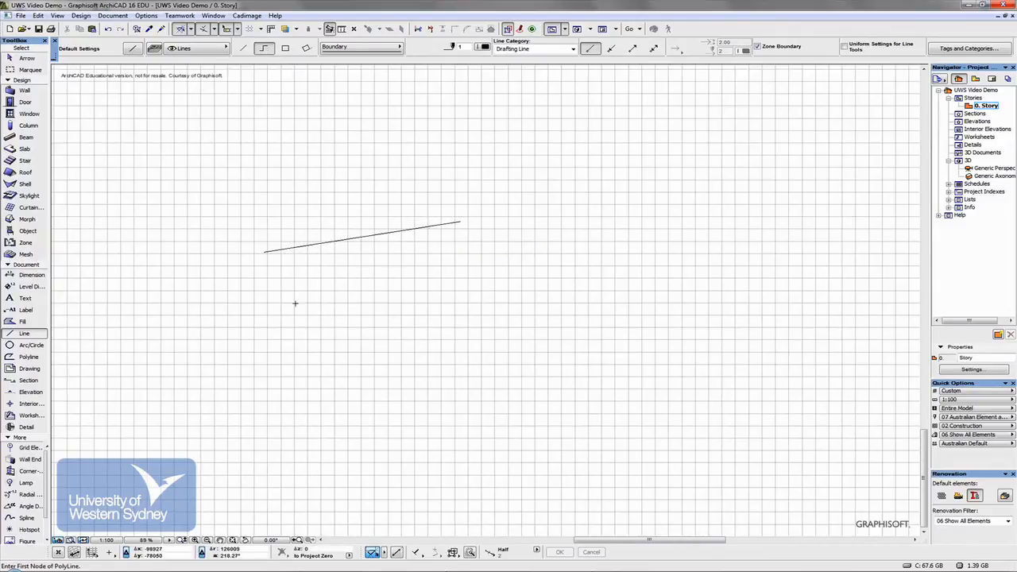
{"action": "left_click", "coordinate": [295, 304]}
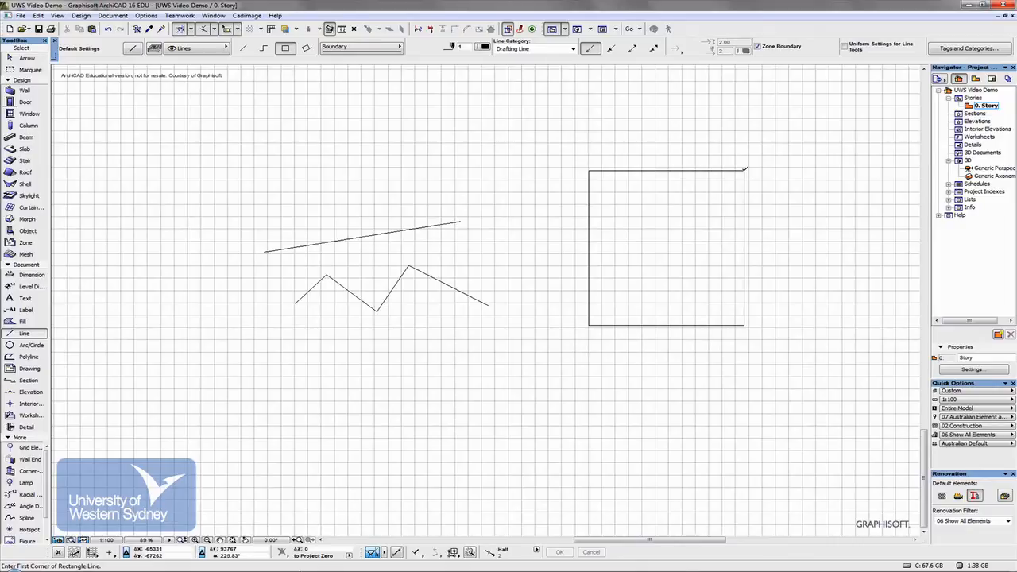
{"action": "mouse_move", "coordinate": [602, 204]}
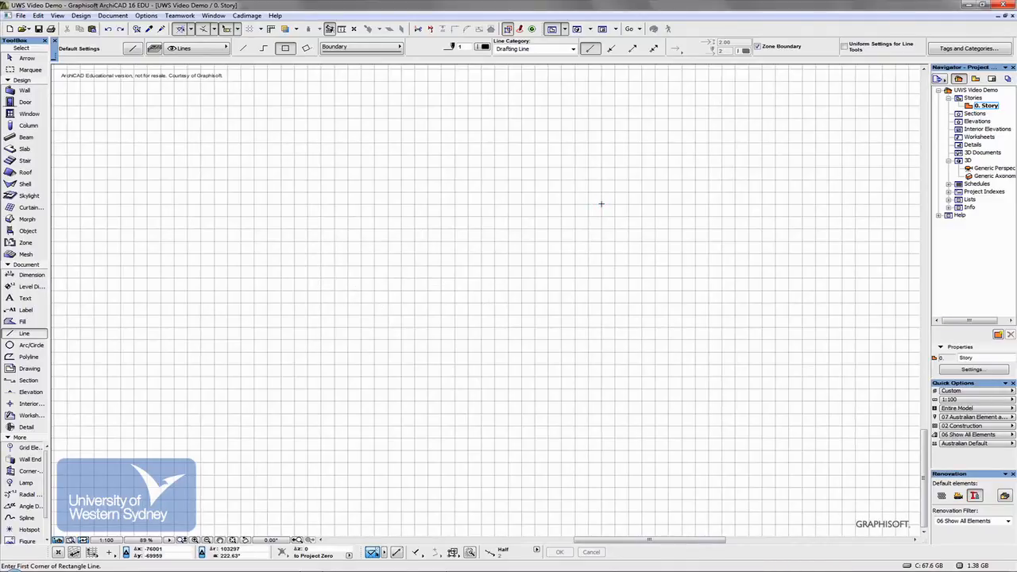
{"action": "mouse_move", "coordinate": [269, 136]}
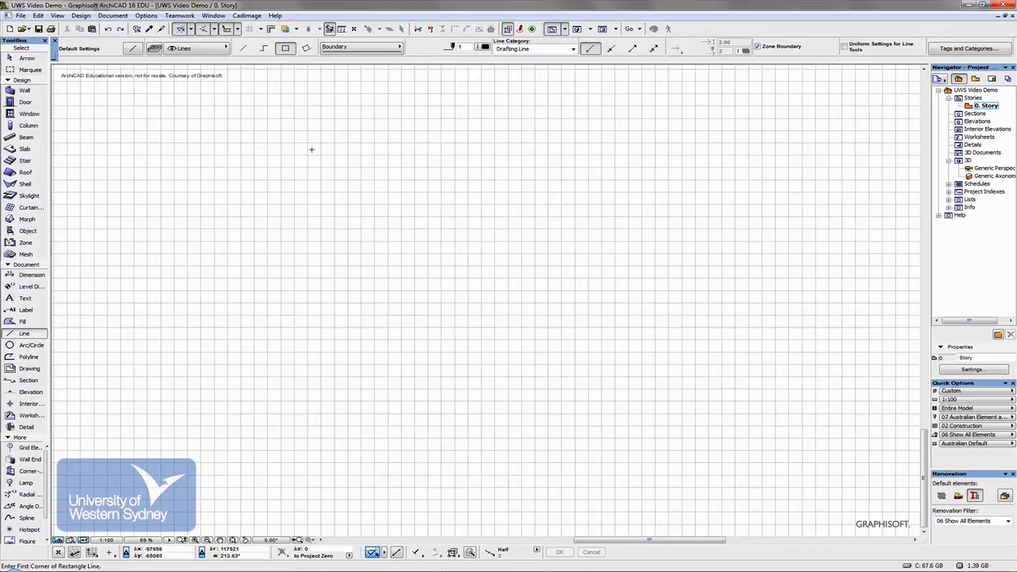
{"action": "mouse_move", "coordinate": [499, 263]}
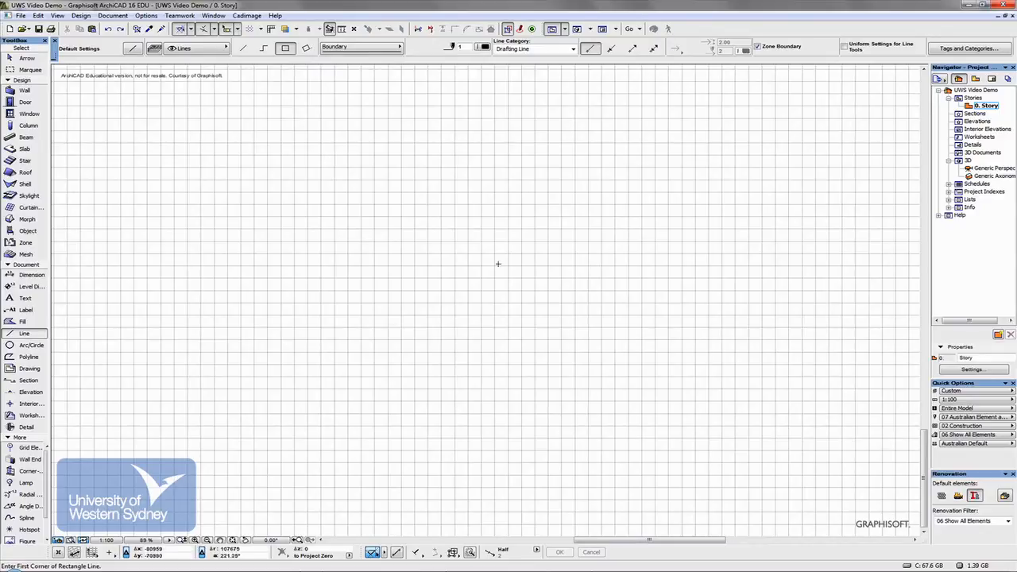
Drag out a rectangle and enter 20000 by 30000 in the tracker
{"action": "left_click_drag", "start_coordinate": [297, 373], "coordinate": [403, 449]}
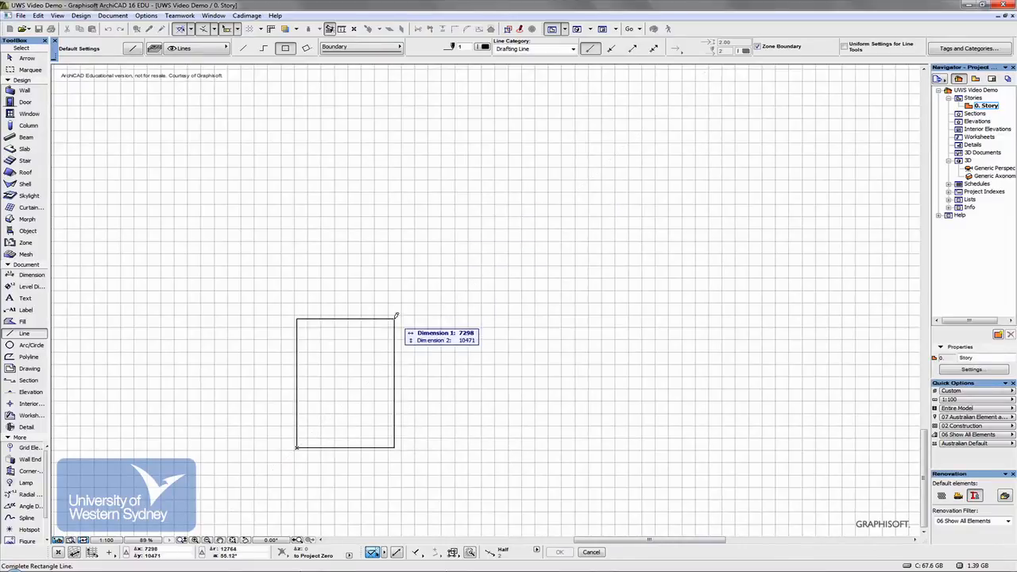
{"action": "left_click_drag", "start_coordinate": [396, 315], "coordinate": [500, 209]}
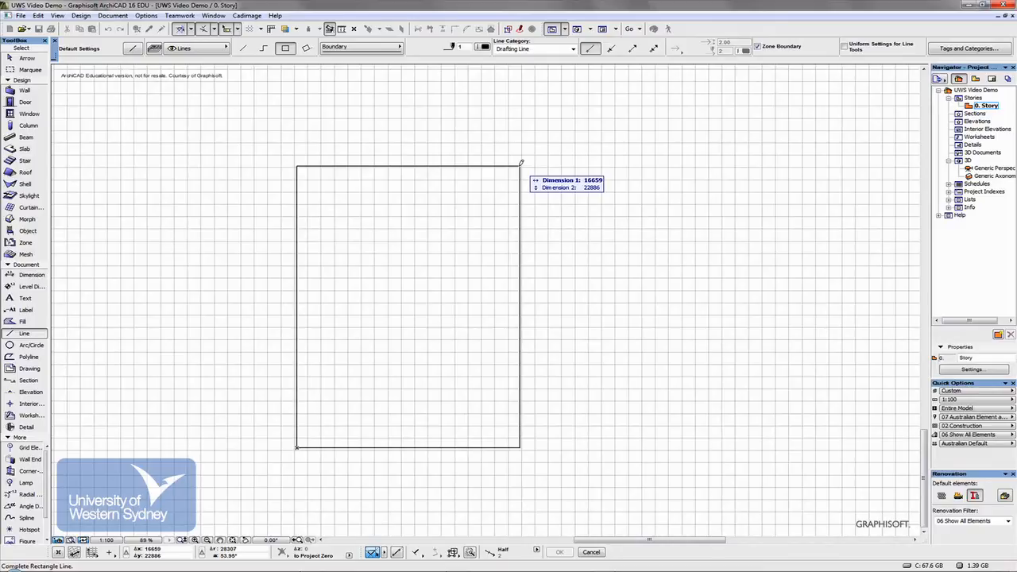
{"action": "left_click", "coordinate": [592, 180]}
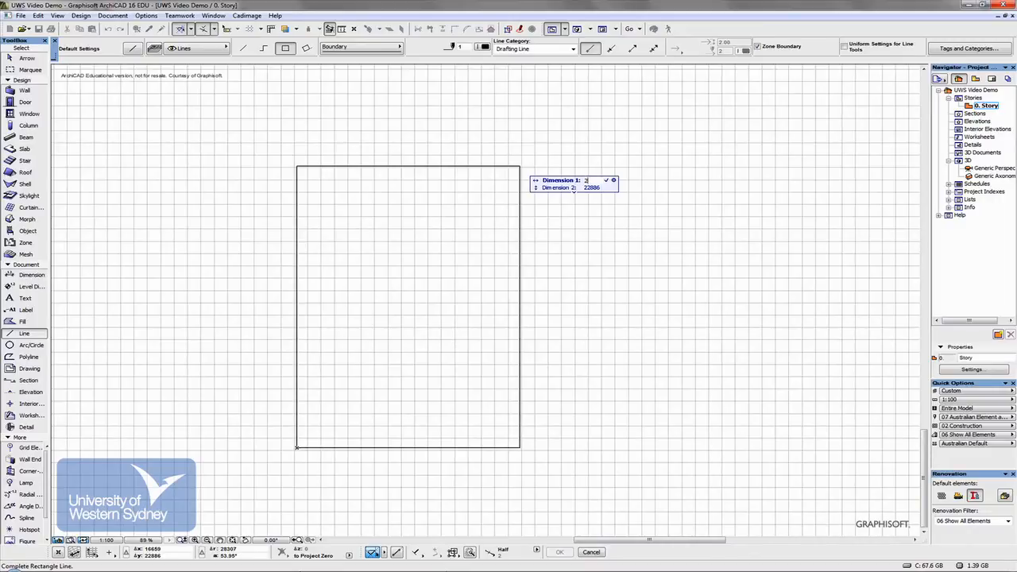
{"action": "type", "text": "20000"}
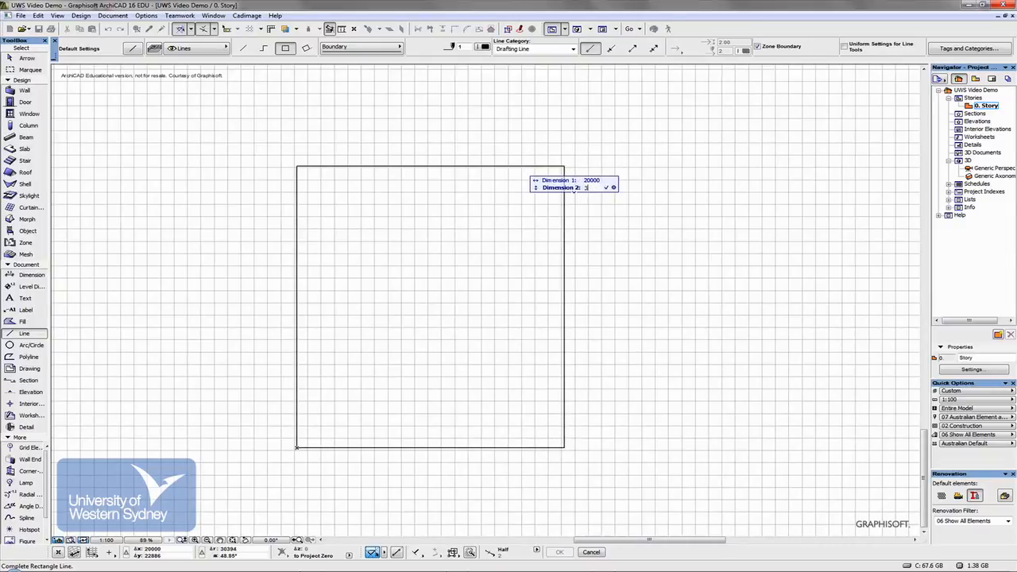
{"action": "type", "text": "30000"}
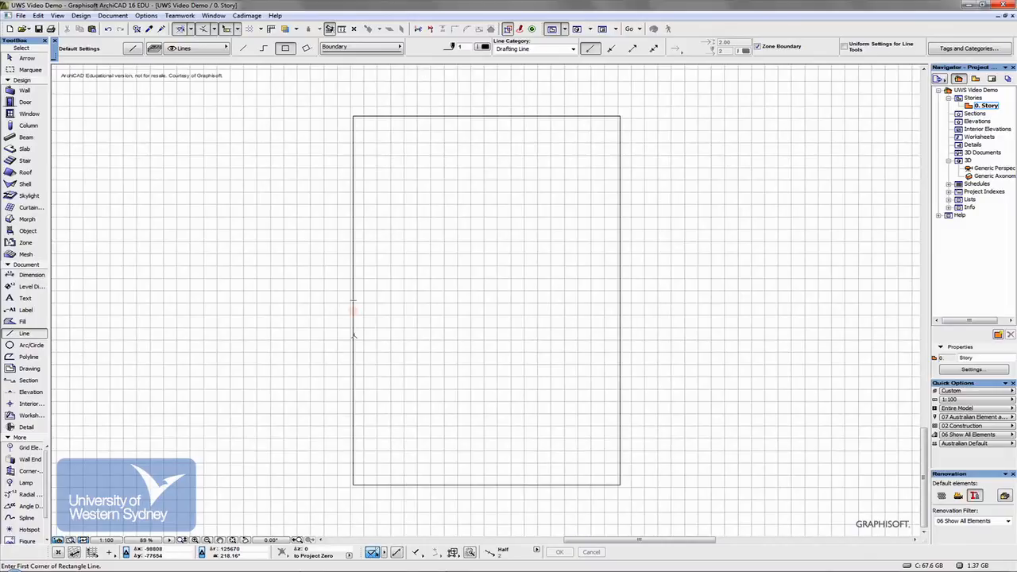
{"action": "mouse_move", "coordinate": [460, 220]}
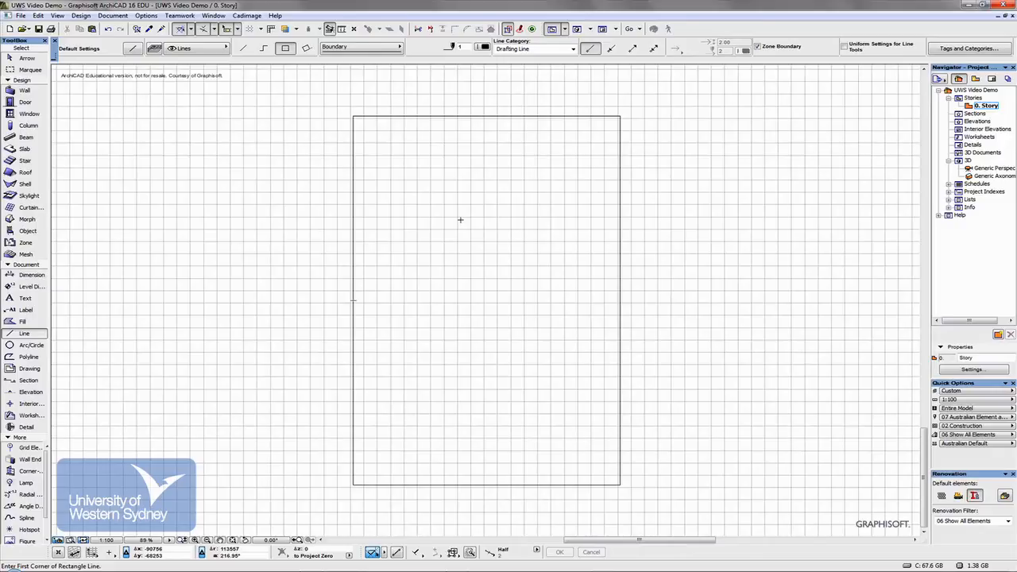
{"action": "mouse_move", "coordinate": [25, 253]}
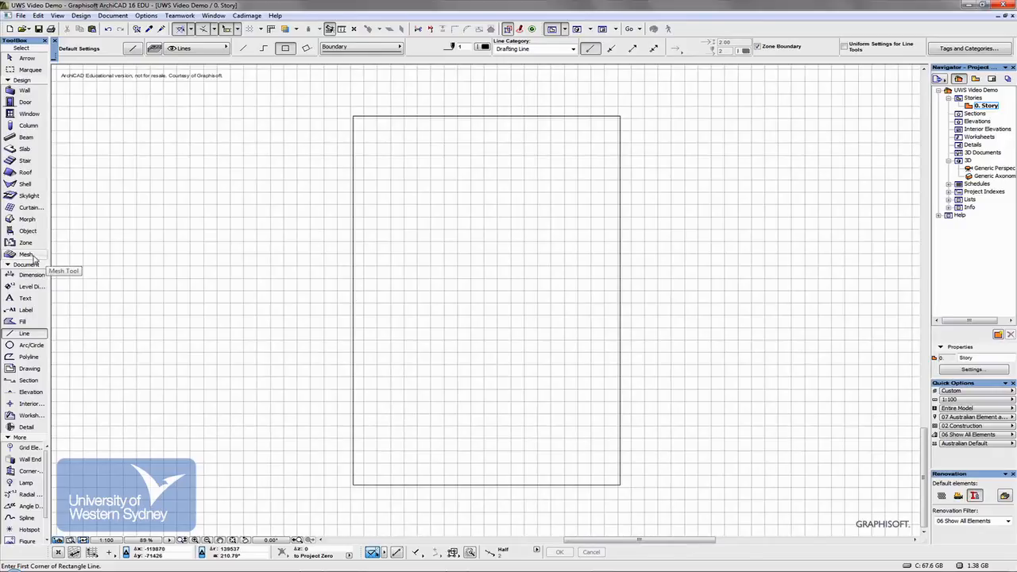
Activate the Mesh tool and bring up its default settings
{"action": "left_click", "coordinate": [26, 254]}
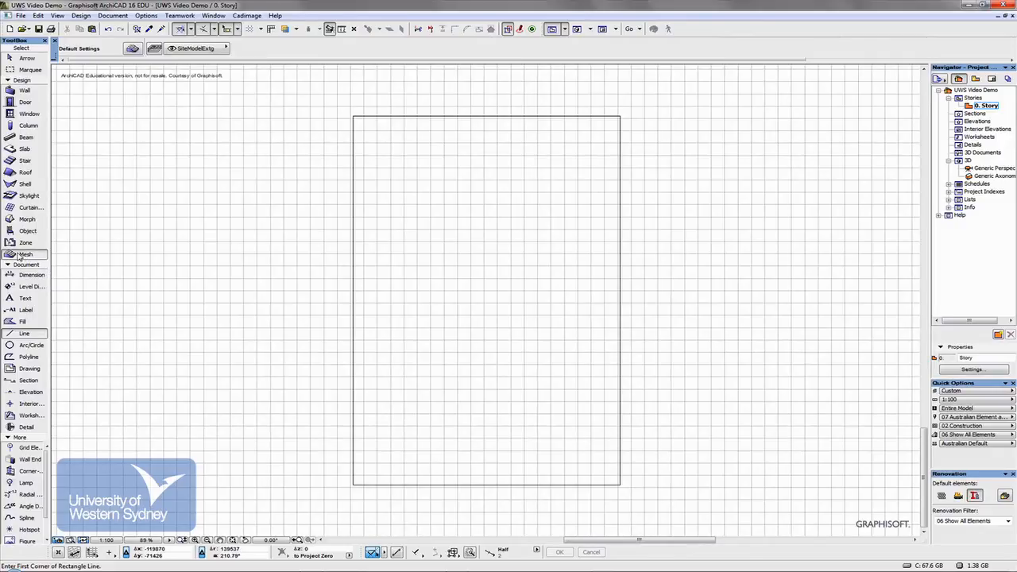
{"action": "double_click", "coordinate": [26, 253]}
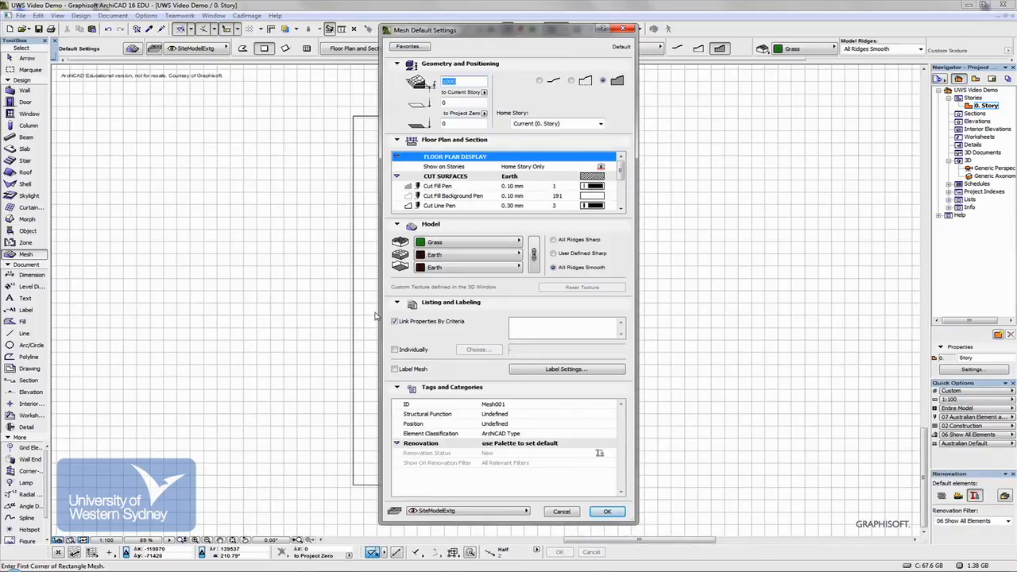
{"action": "mouse_move", "coordinate": [592, 184]}
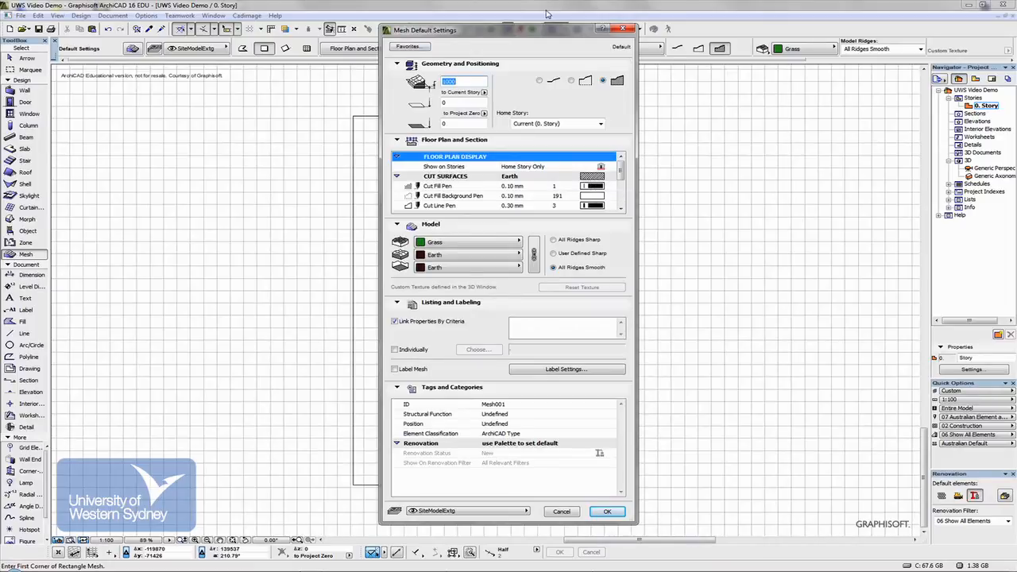
{"action": "mouse_move", "coordinate": [545, 351]}
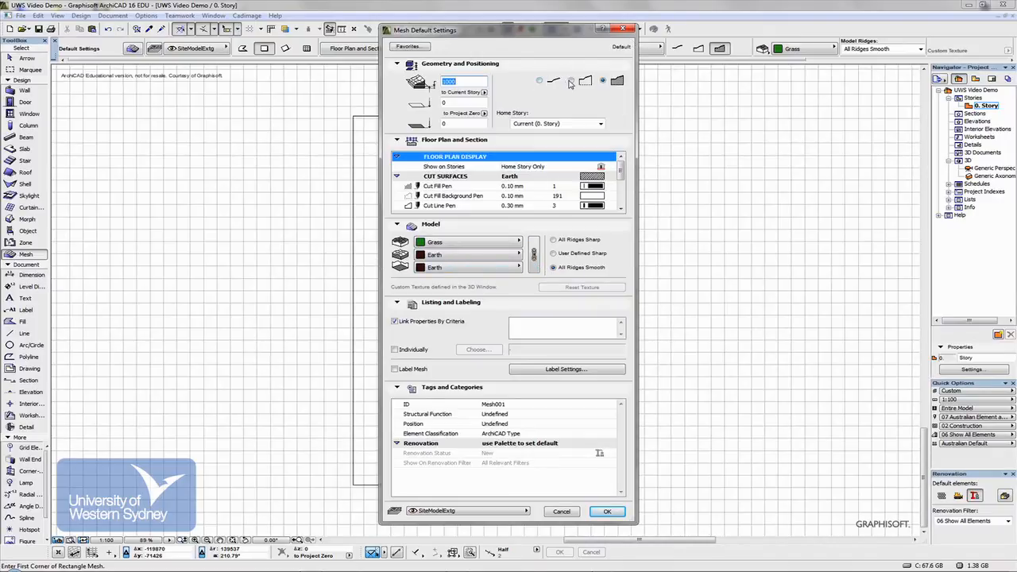
{"action": "mouse_move", "coordinate": [602, 79]}
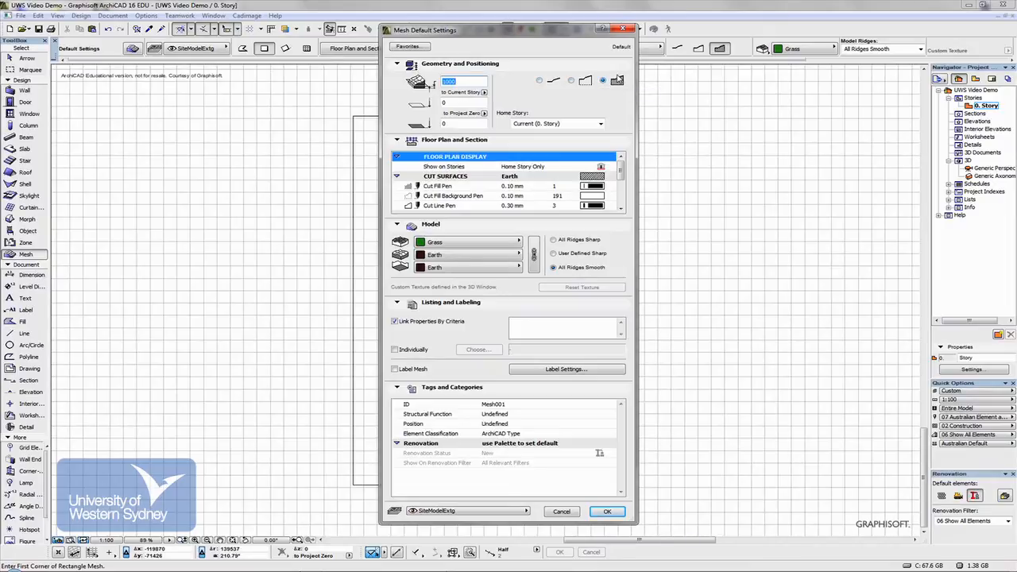
{"action": "mouse_move", "coordinate": [618, 79]}
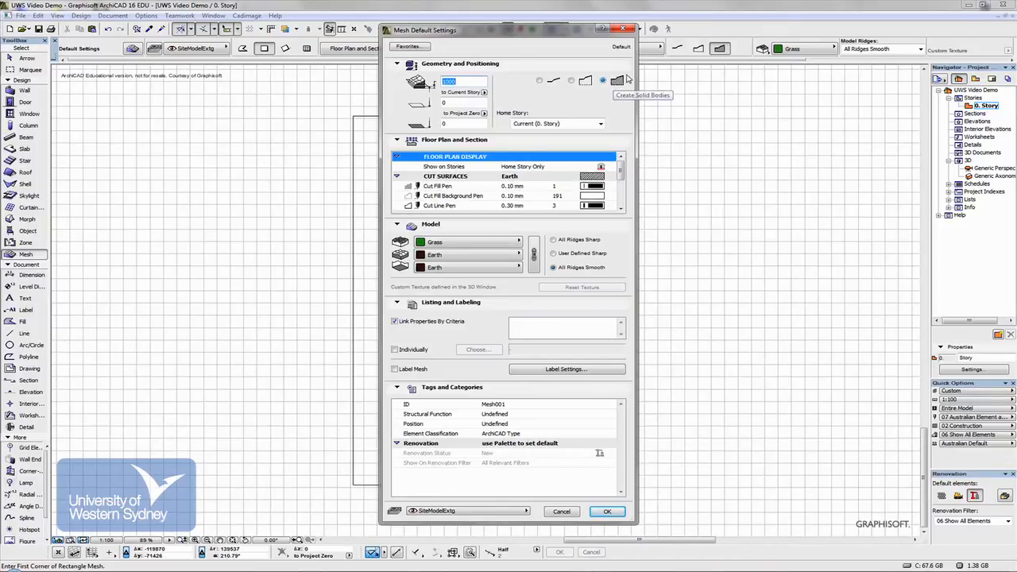
{"action": "mouse_move", "coordinate": [618, 80]}
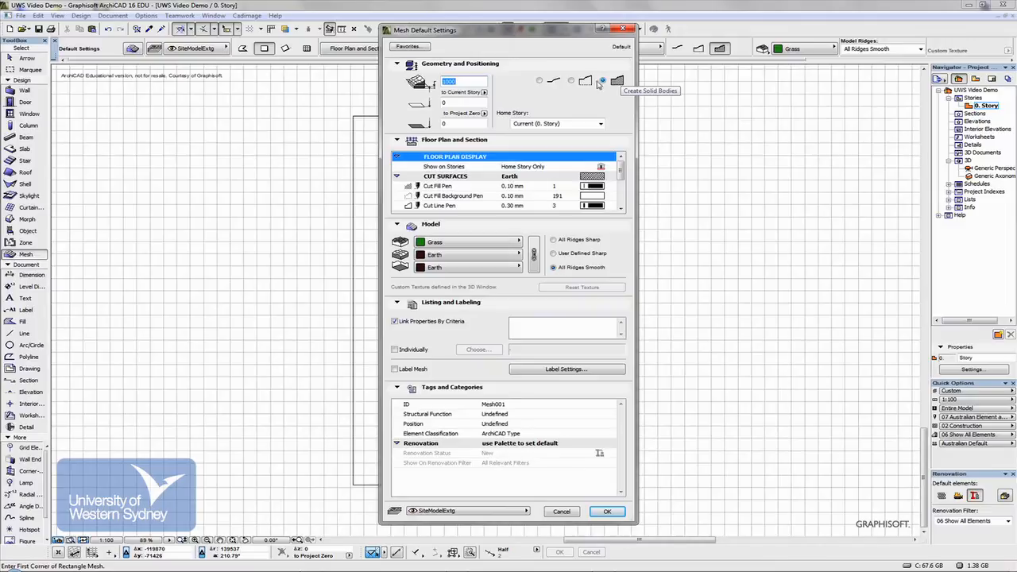
{"action": "mouse_move", "coordinate": [437, 90]}
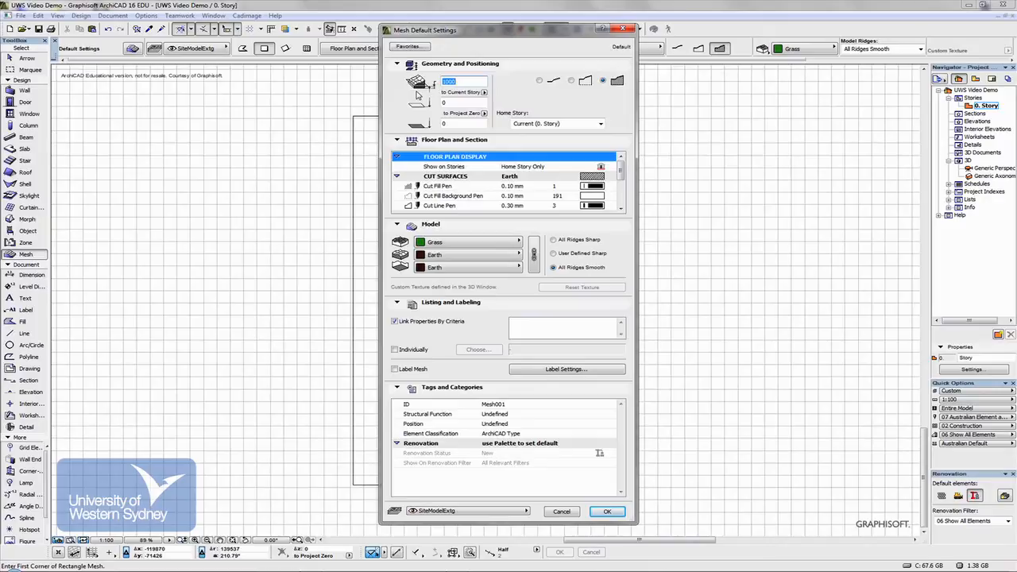
{"action": "mouse_move", "coordinate": [422, 91]}
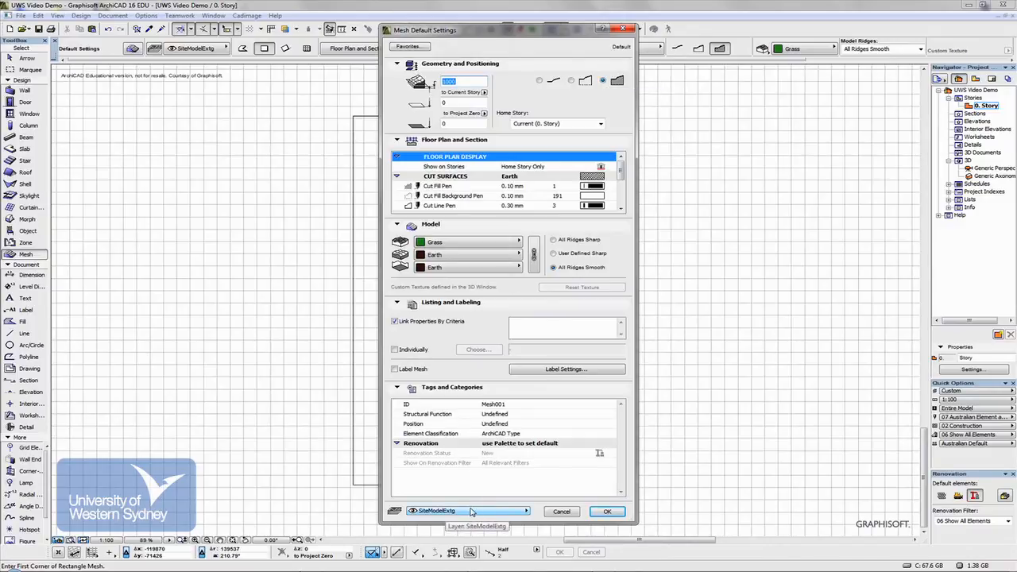
{"action": "mouse_move", "coordinate": [371, 473]}
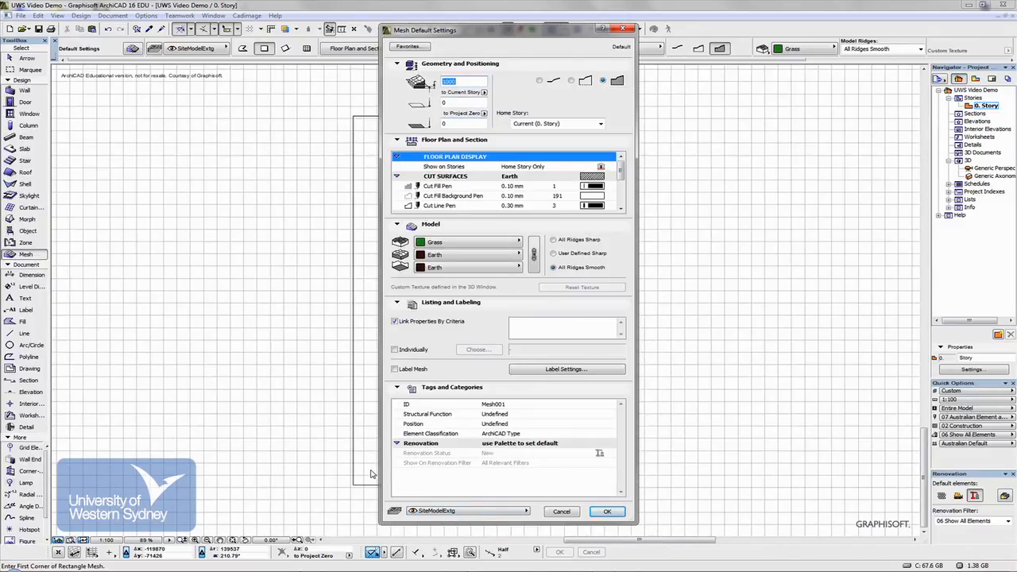
Accept the solid grass-topped mesh defaults and select the Rectangular geometry method
{"action": "left_click", "coordinate": [607, 511]}
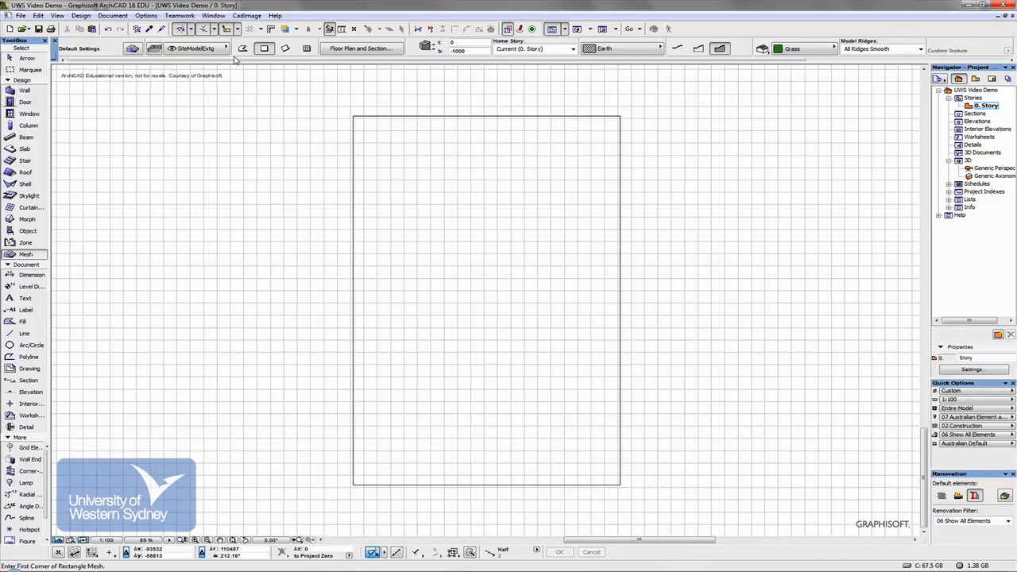
{"action": "mouse_move", "coordinate": [264, 48]}
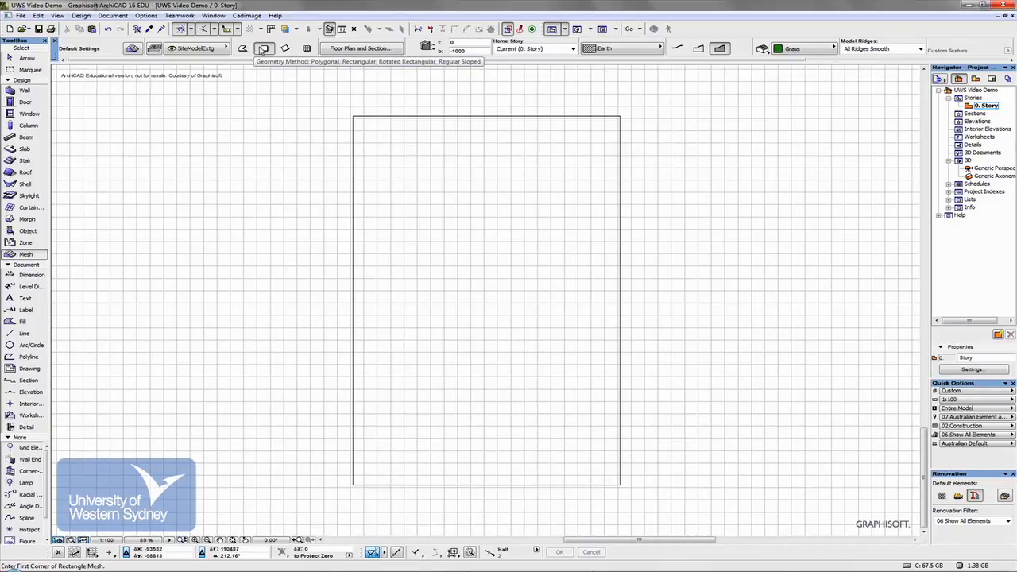
{"action": "left_click", "coordinate": [264, 49]}
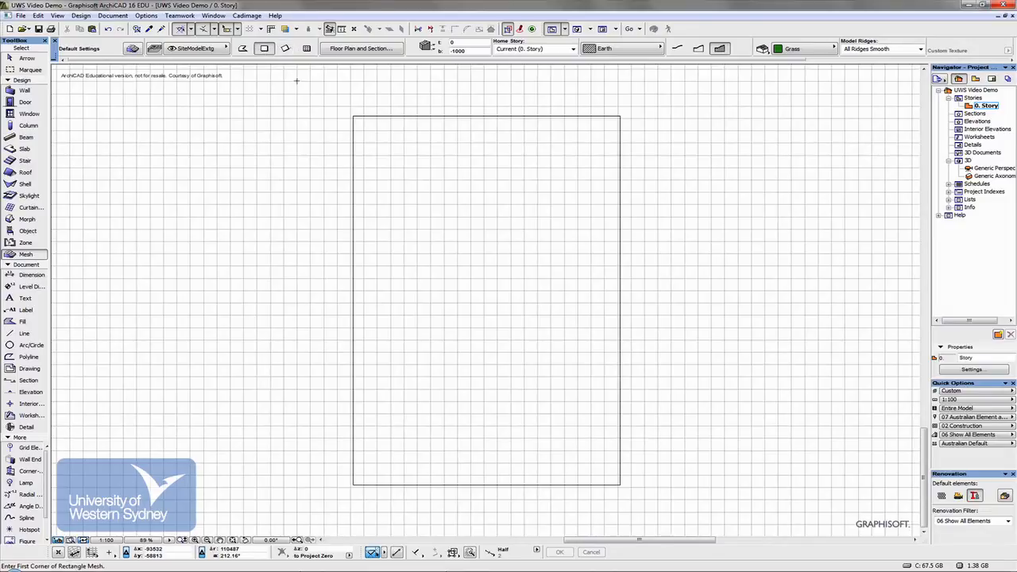
{"action": "mouse_move", "coordinate": [354, 485]}
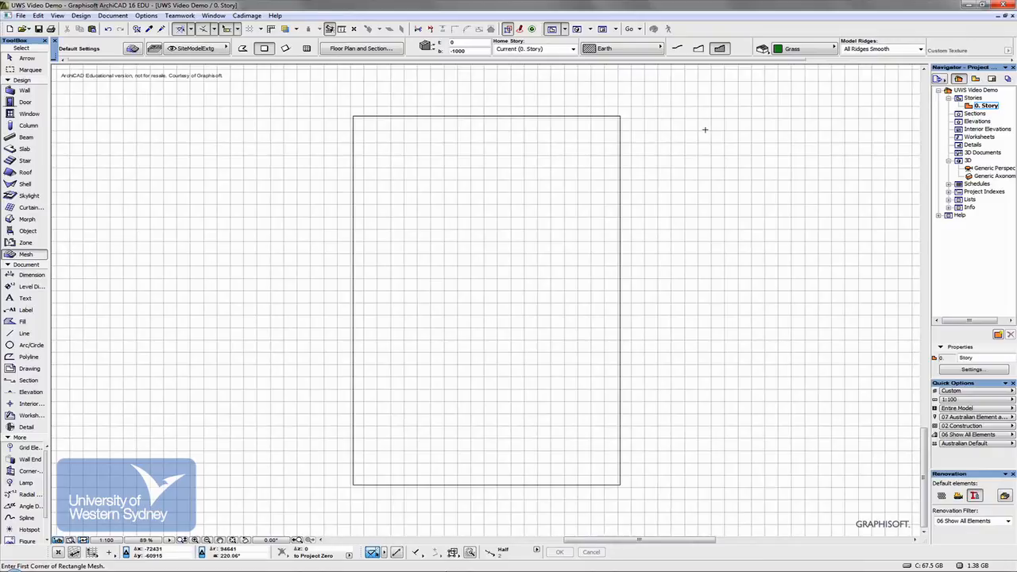
{"action": "double_click", "coordinate": [993, 176]}
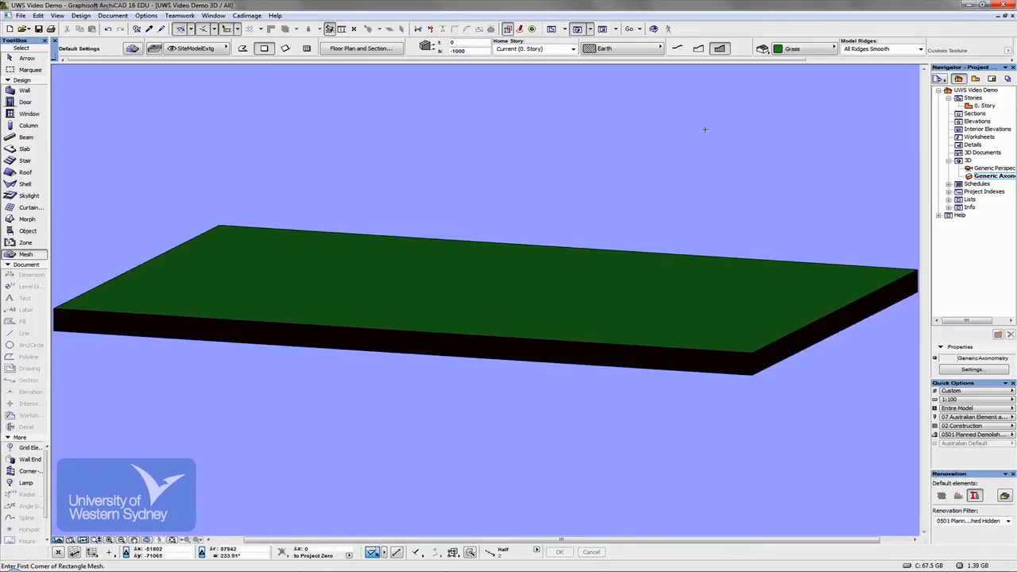
{"action": "mouse_move", "coordinate": [703, 130]}
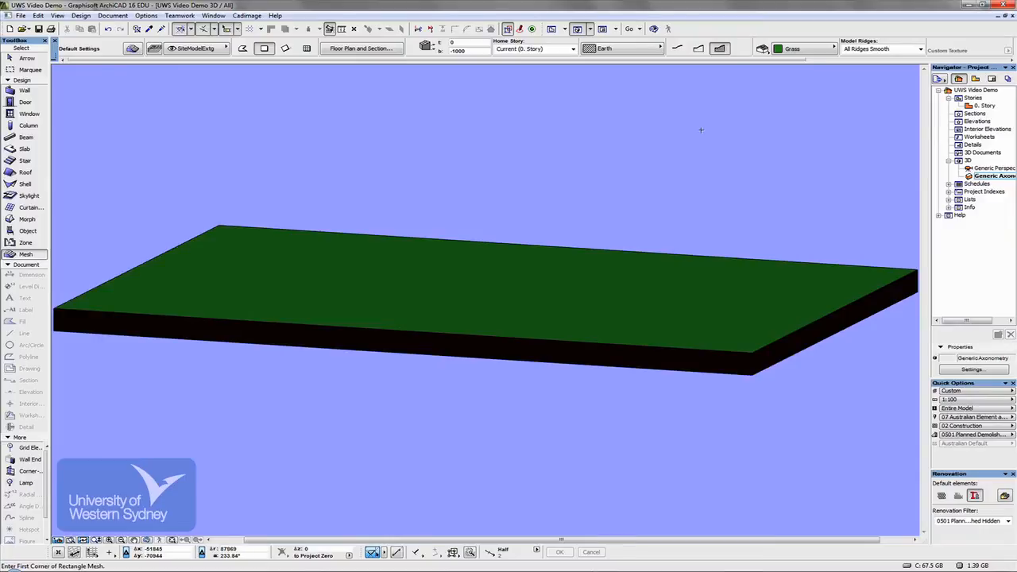
{"action": "mouse_move", "coordinate": [594, 214]}
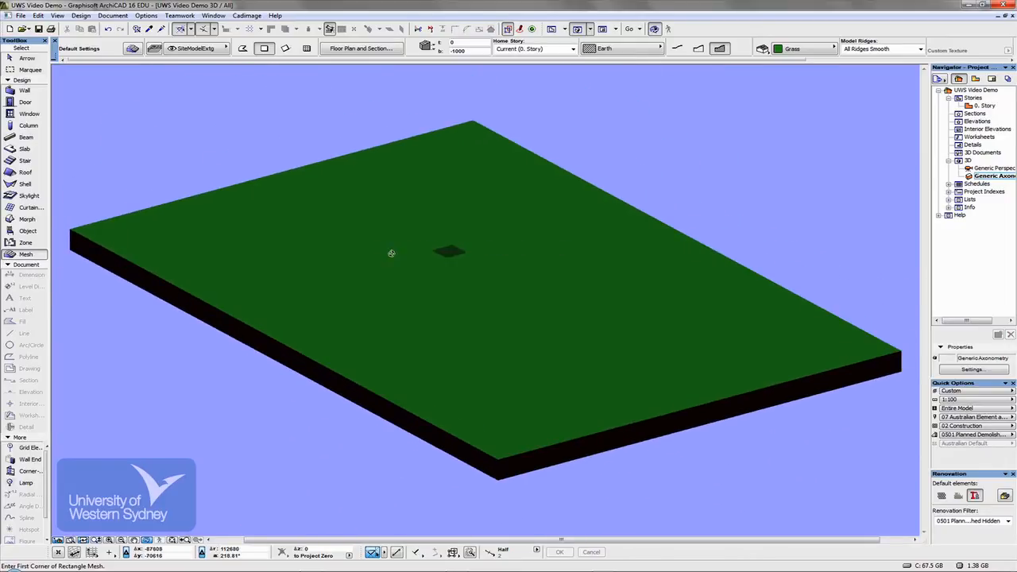
{"action": "mouse_move", "coordinate": [500, 258]}
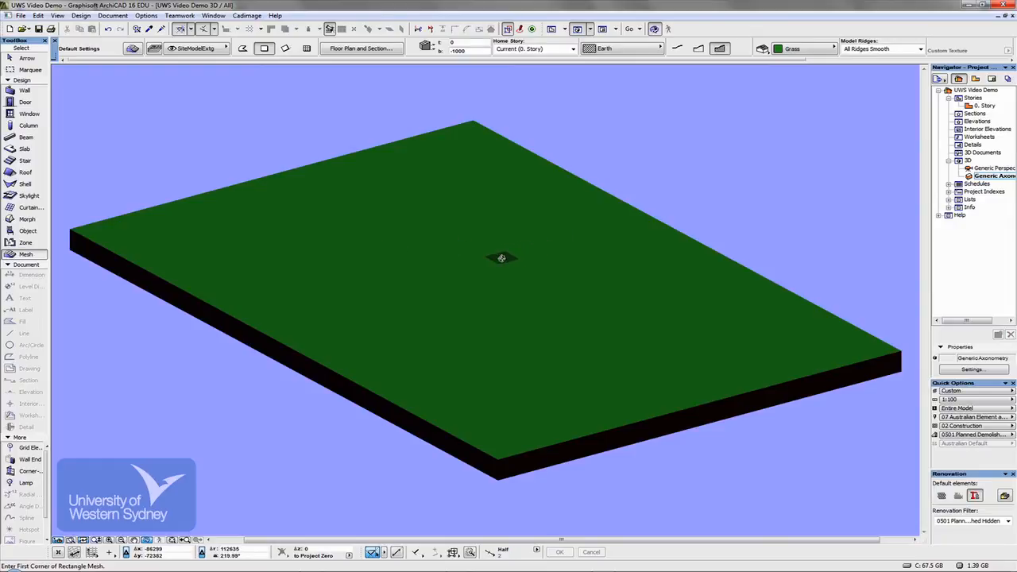
{"action": "mouse_move", "coordinate": [486, 260]}
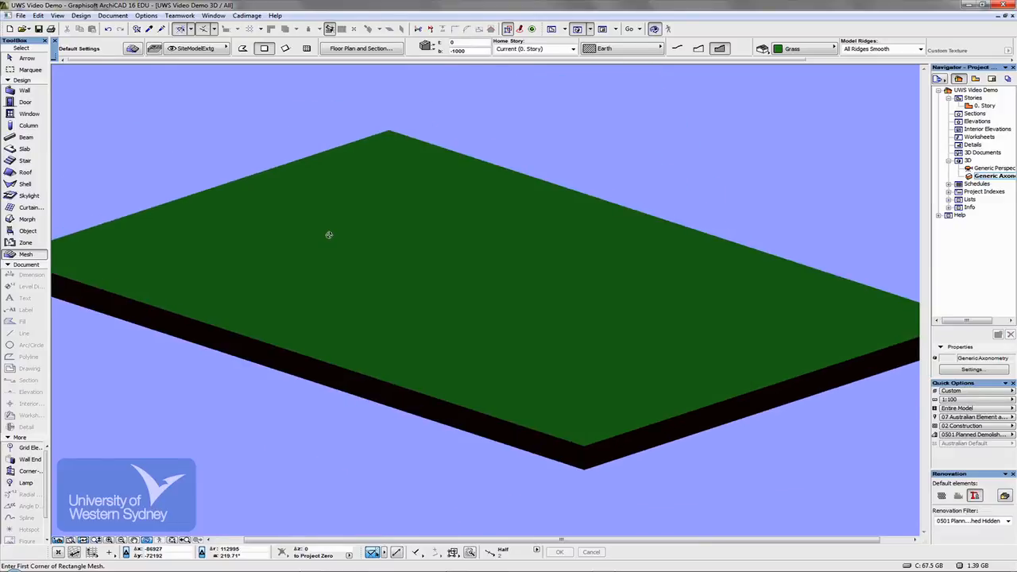
{"action": "mouse_move", "coordinate": [522, 273]}
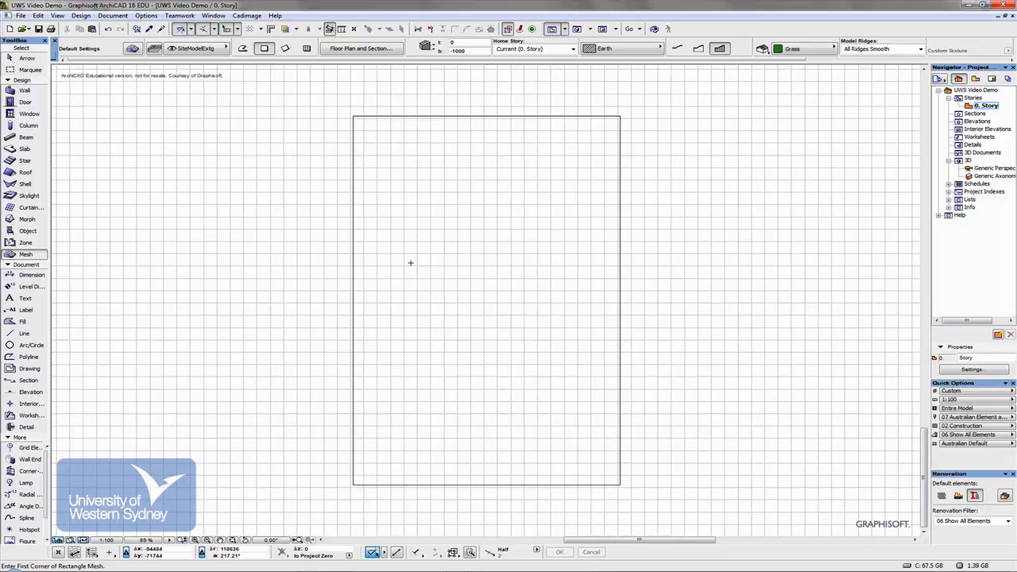
{"action": "mouse_move", "coordinate": [393, 274]}
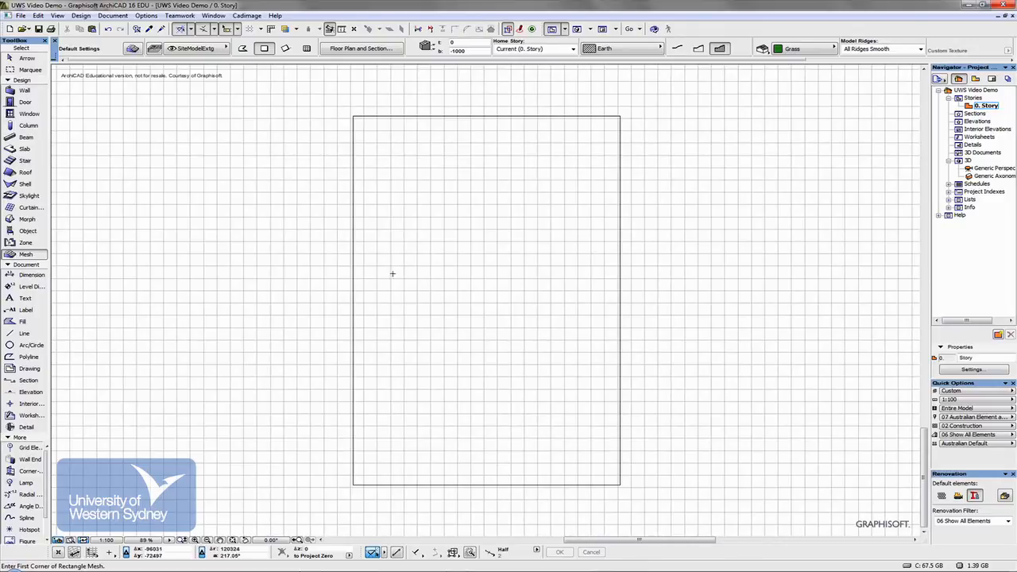
Draw boundary setback lines inside the site using tracker distances 900, 6000 and 7000
{"action": "left_click", "coordinate": [24, 333]}
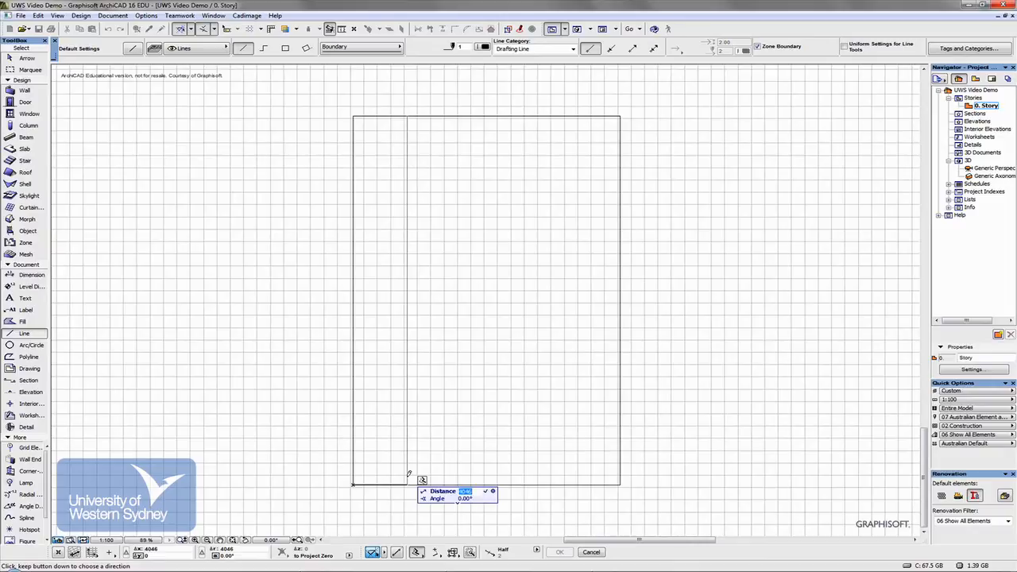
{"action": "type", "text": "900"}
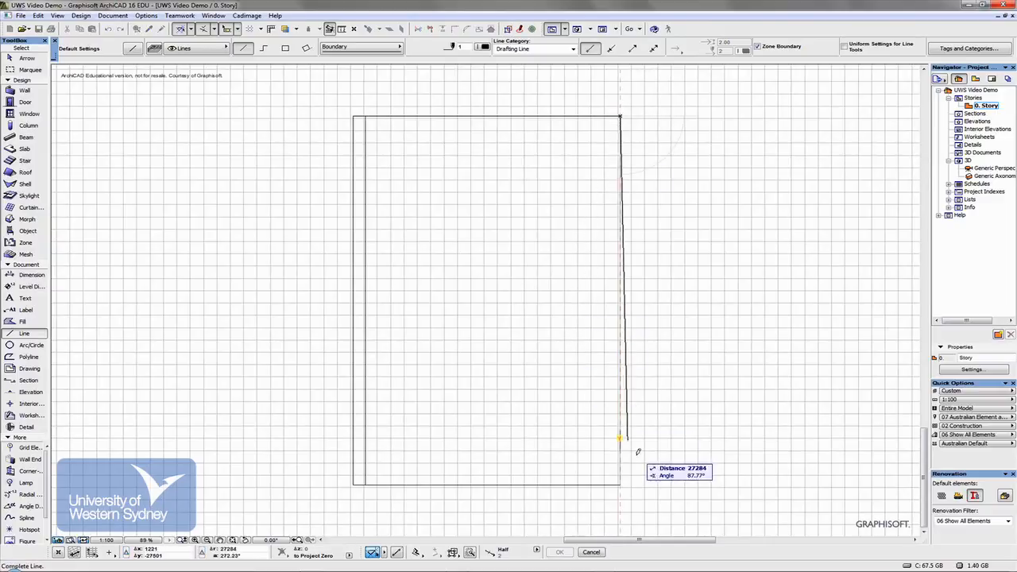
{"action": "mouse_move", "coordinate": [622, 482]}
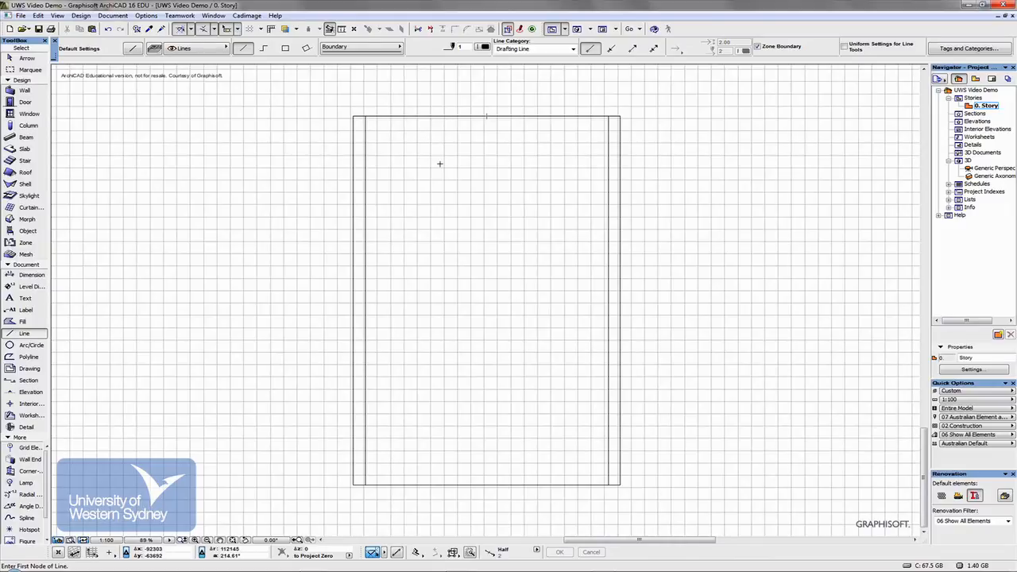
{"action": "mouse_move", "coordinate": [446, 421]}
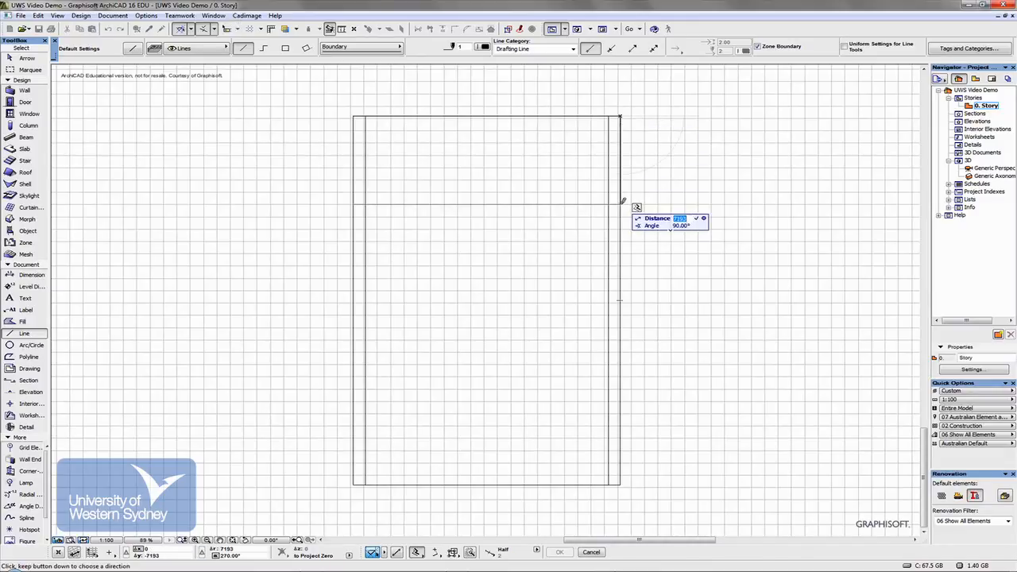
{"action": "type", "text": "6000"}
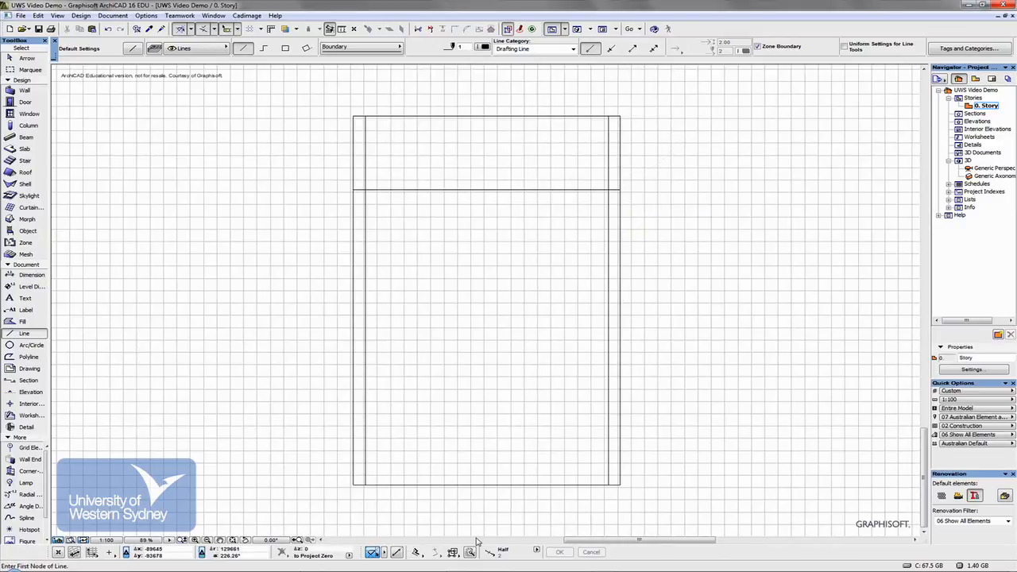
{"action": "mouse_move", "coordinate": [356, 477]}
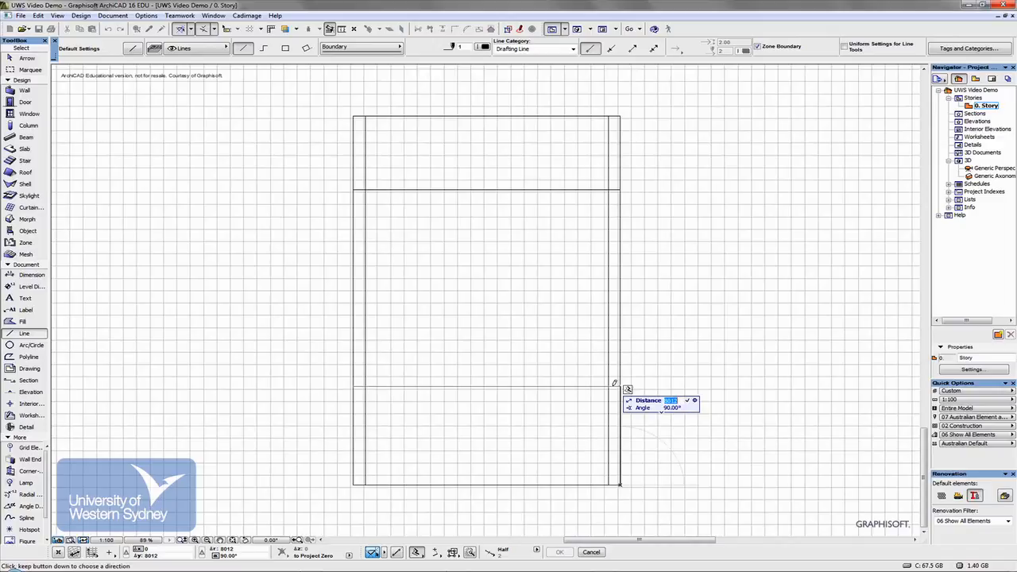
{"action": "type", "text": "7000"}
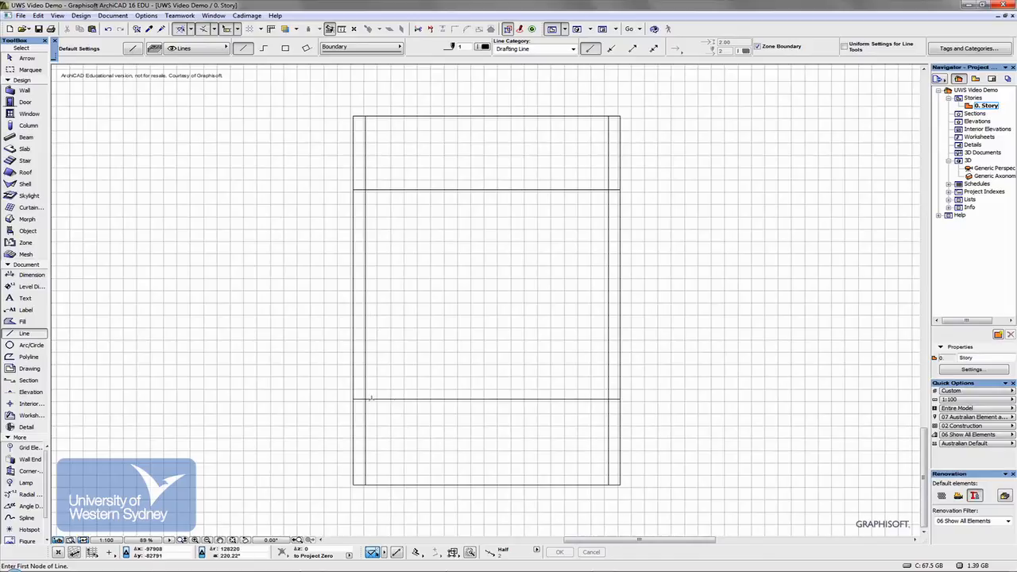
{"action": "mouse_move", "coordinate": [590, 216]}
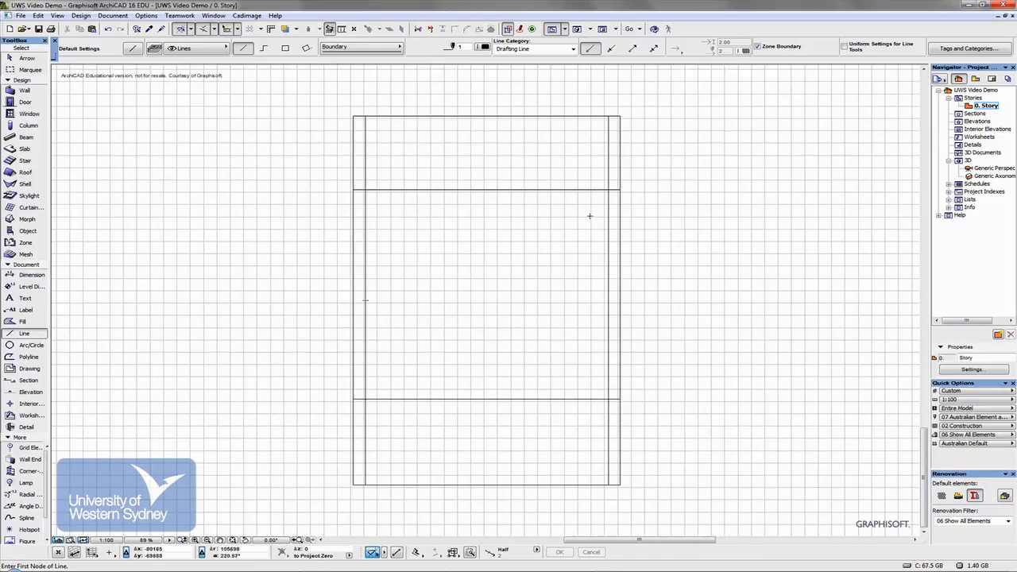
{"action": "mouse_move", "coordinate": [560, 196]}
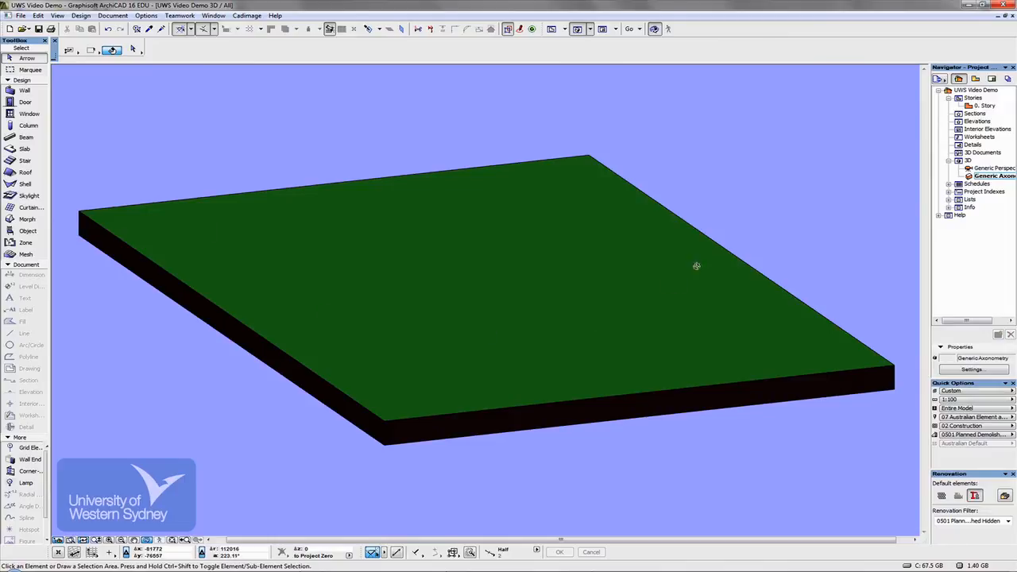
{"action": "mouse_move", "coordinate": [399, 197]}
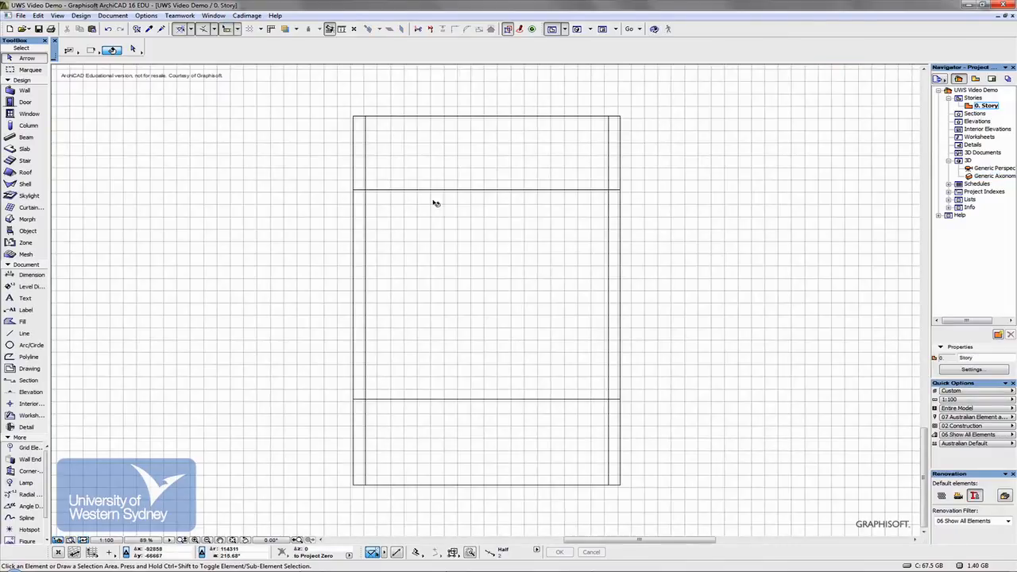
{"action": "mouse_move", "coordinate": [403, 199]}
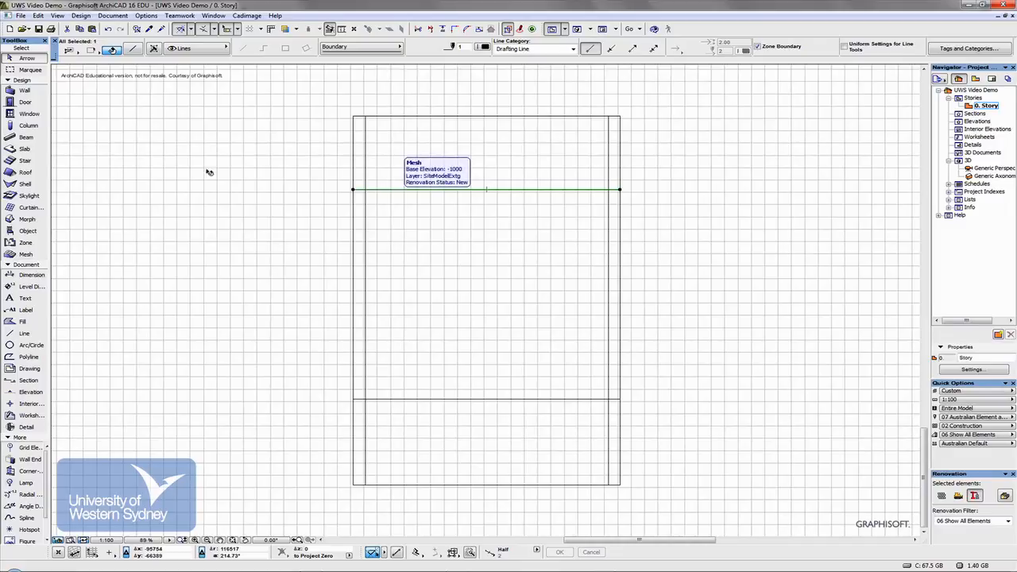
{"action": "mouse_move", "coordinate": [358, 173]}
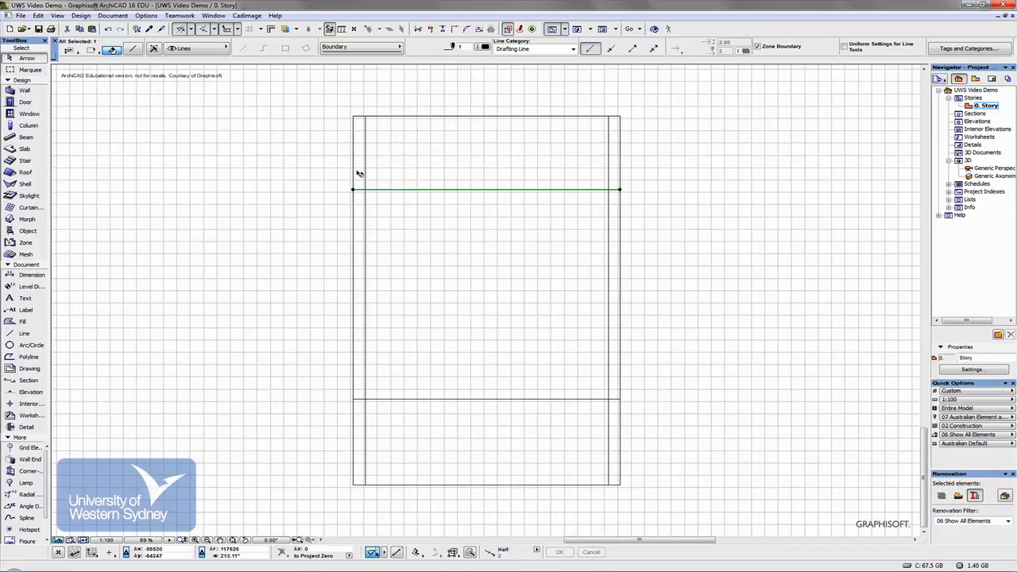
{"action": "mouse_move", "coordinate": [365, 173]}
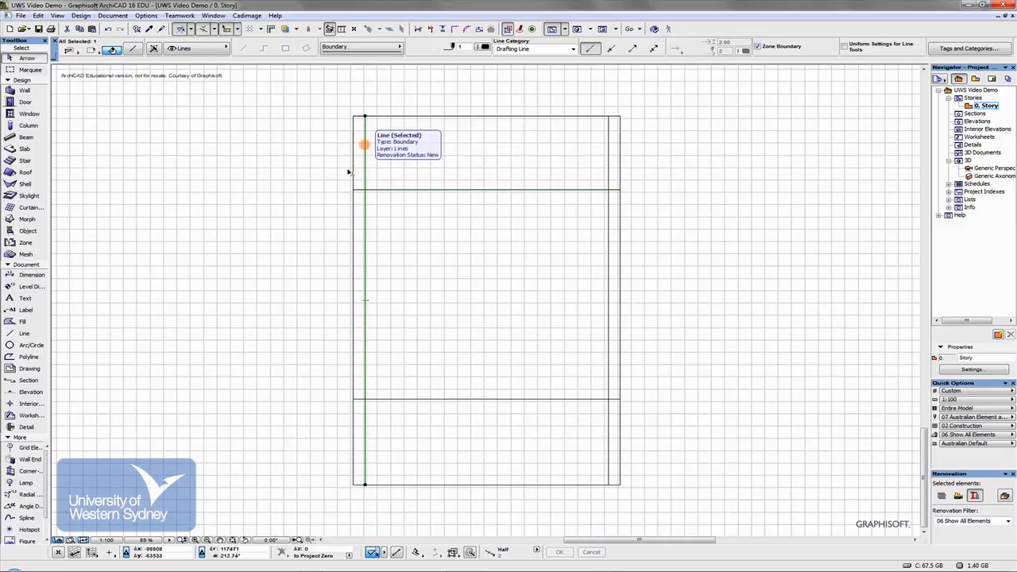
{"action": "mouse_move", "coordinate": [413, 192]}
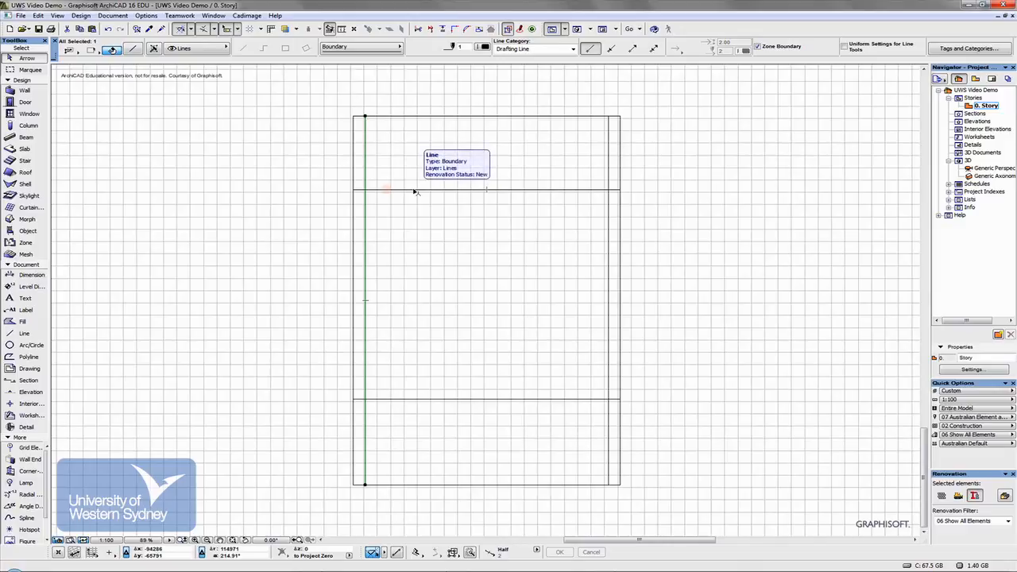
{"action": "mouse_move", "coordinate": [449, 215]}
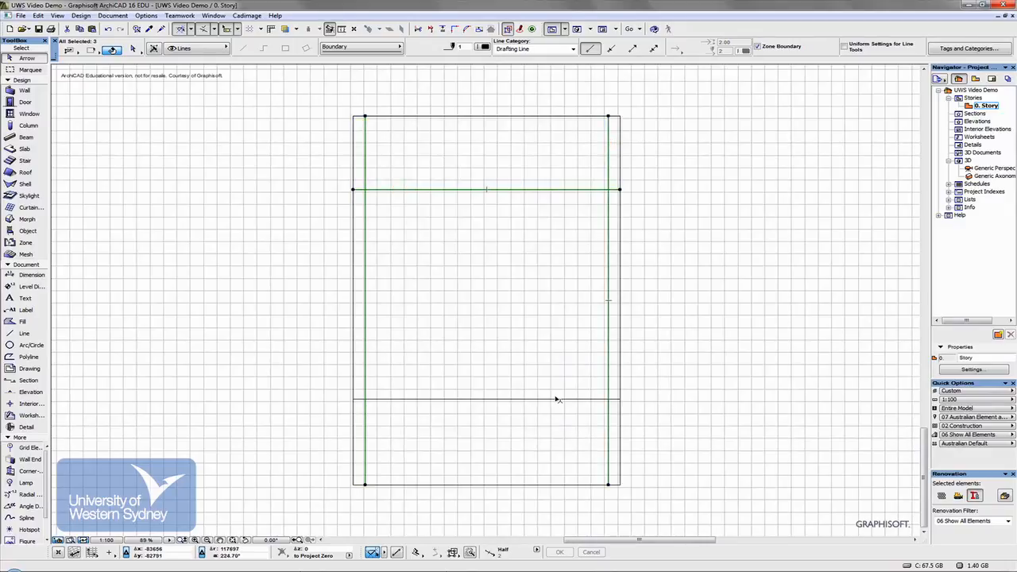
Add the bottom line to the selection, apply a dashed type, and open Line Selection Settings
{"action": "left_click", "coordinate": [557, 399]}
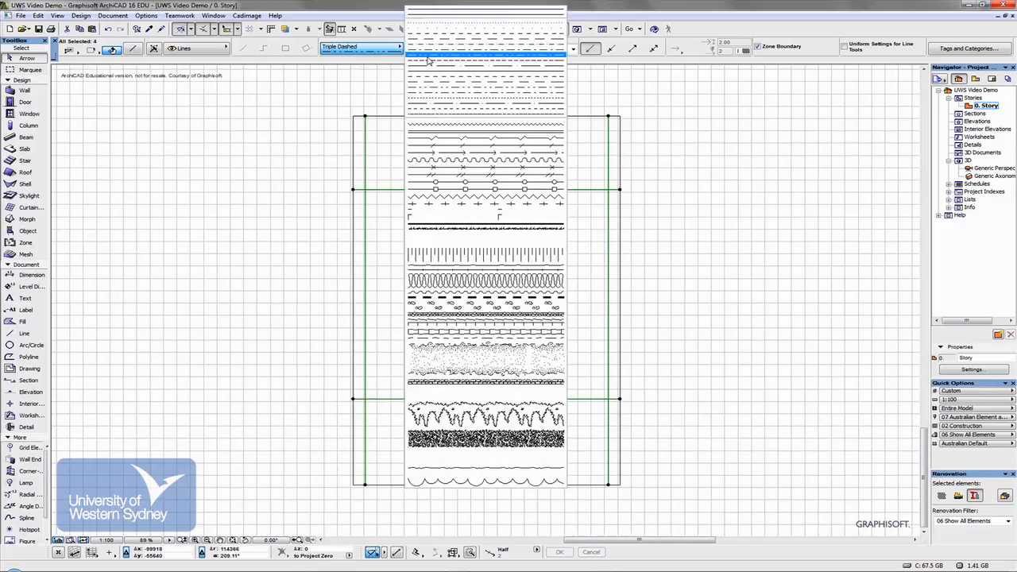
{"action": "left_click", "coordinate": [485, 62]}
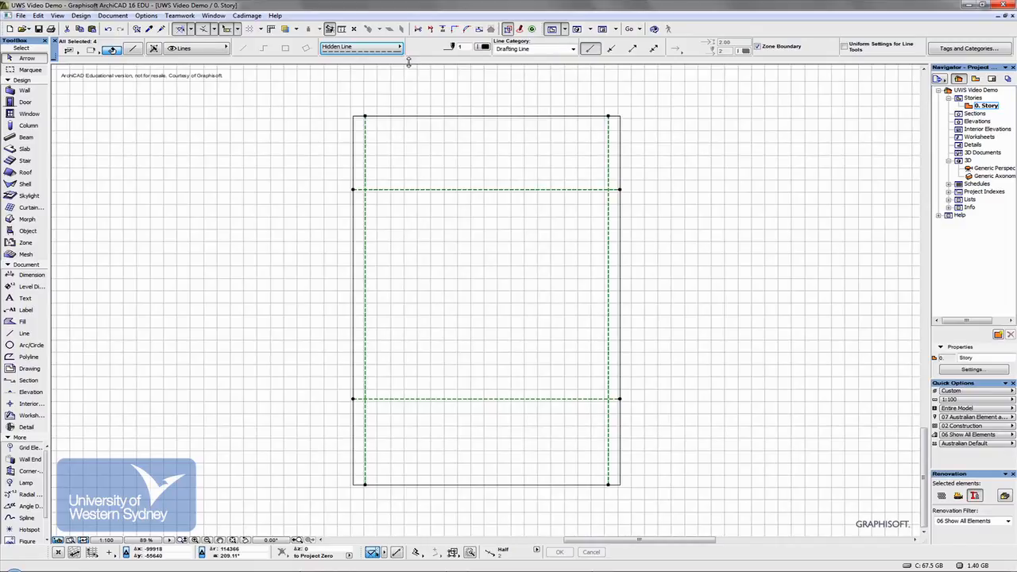
{"action": "left_click", "coordinate": [360, 46]}
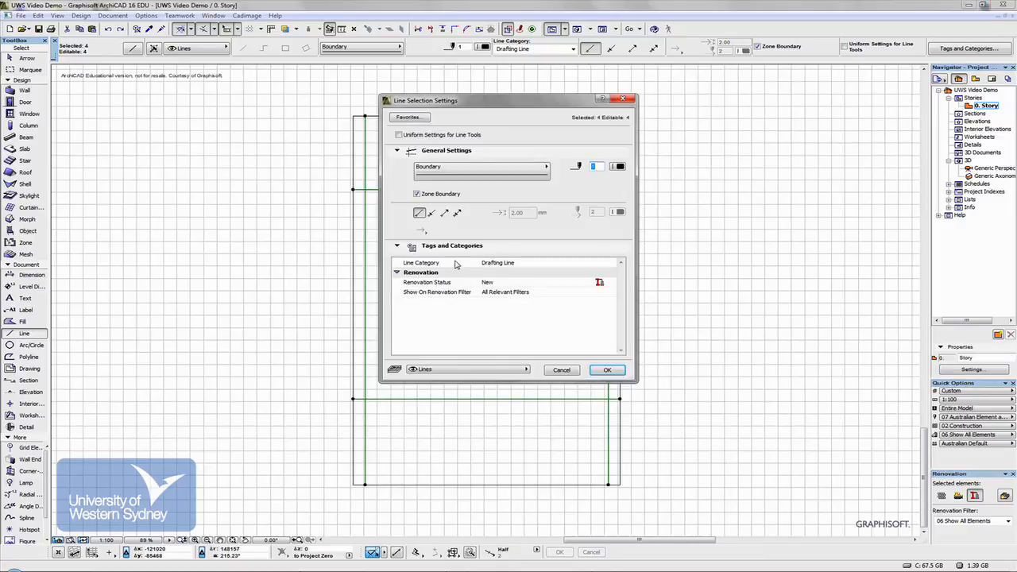
Choose a different dashed line type for the four lines and confirm
{"action": "left_click", "coordinate": [546, 166]}
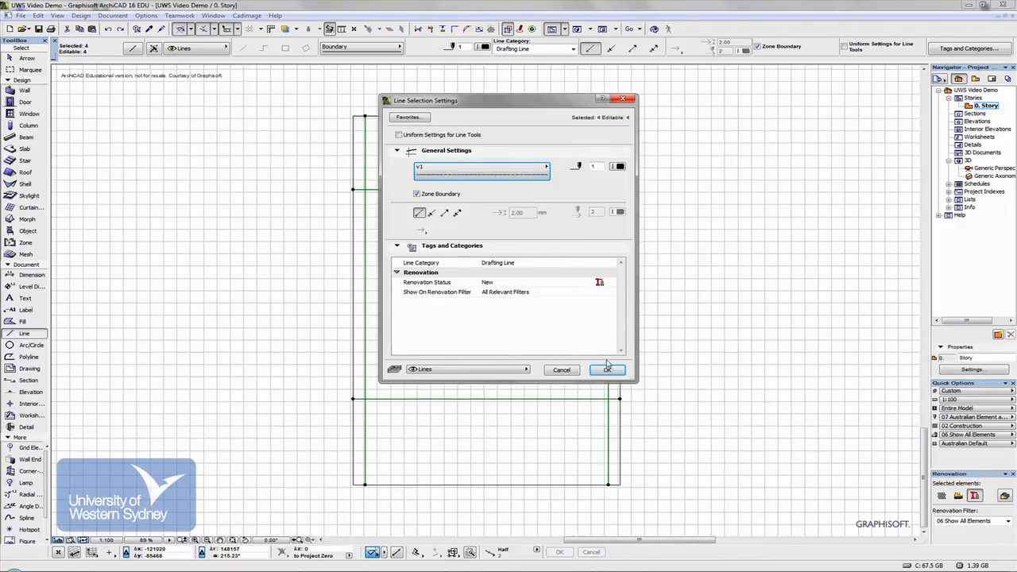
{"action": "left_click", "coordinate": [608, 369]}
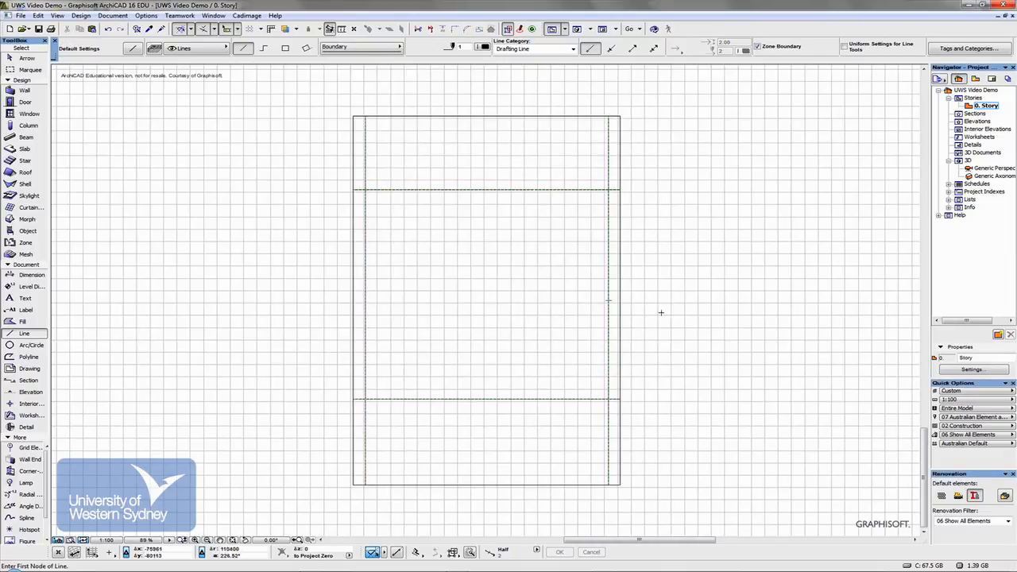
{"action": "mouse_move", "coordinate": [499, 197]}
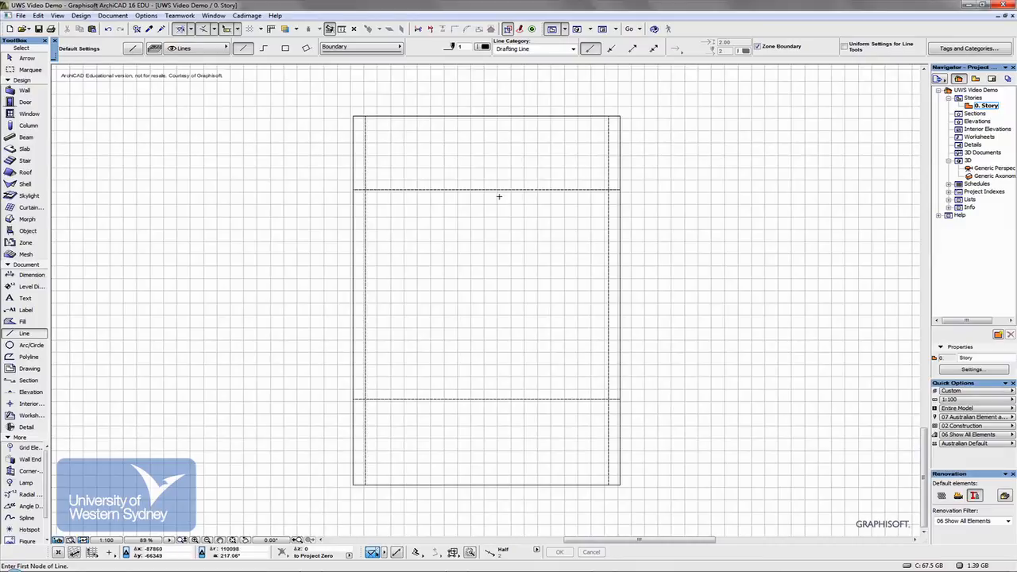